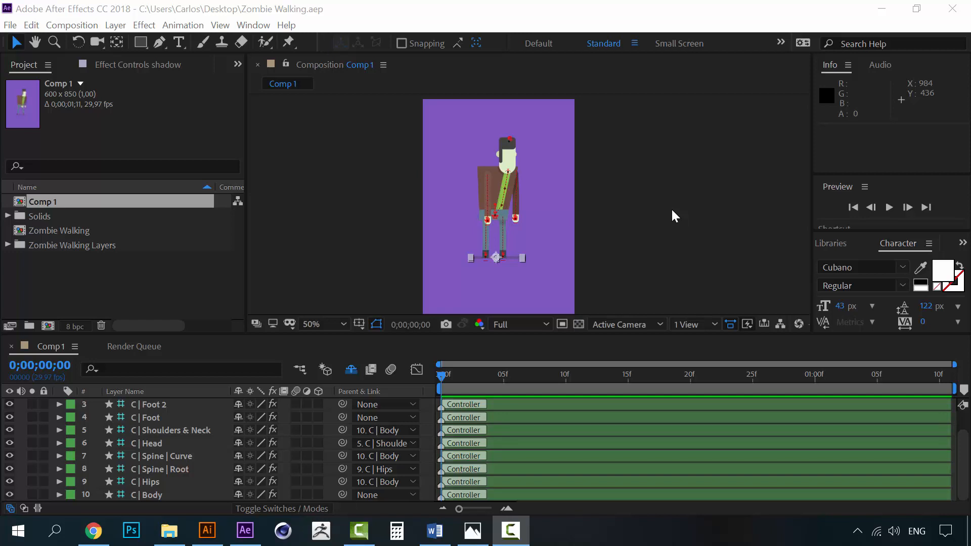
pyautogui.moveTo(668, 274)
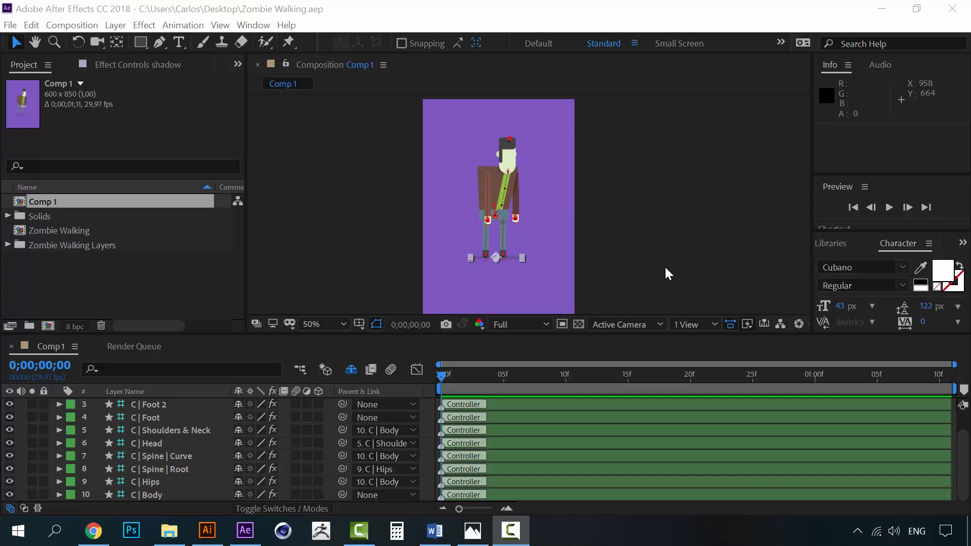
# Open the zombie walking reference video in Photos and watch it up to 0:40.
pyautogui.click(311, 323)
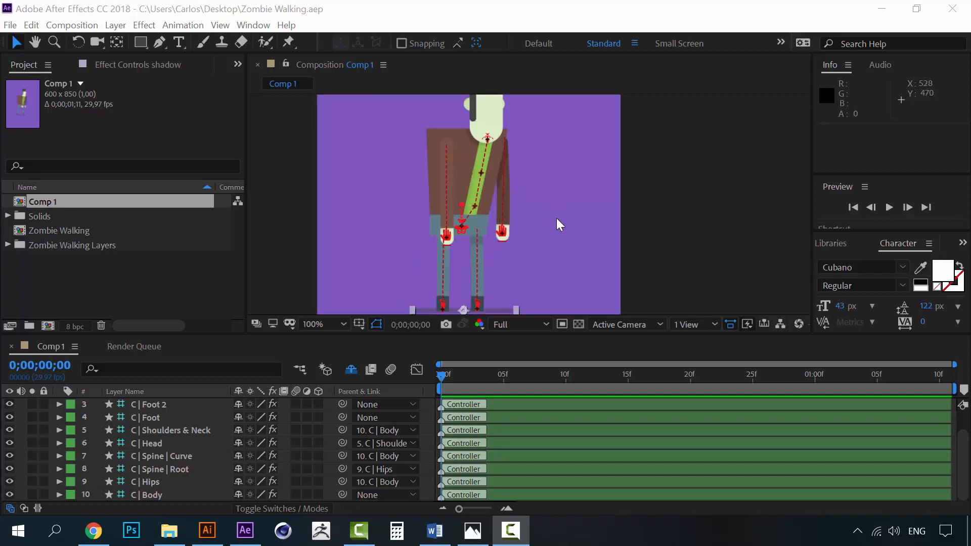
pyautogui.click(321, 324)
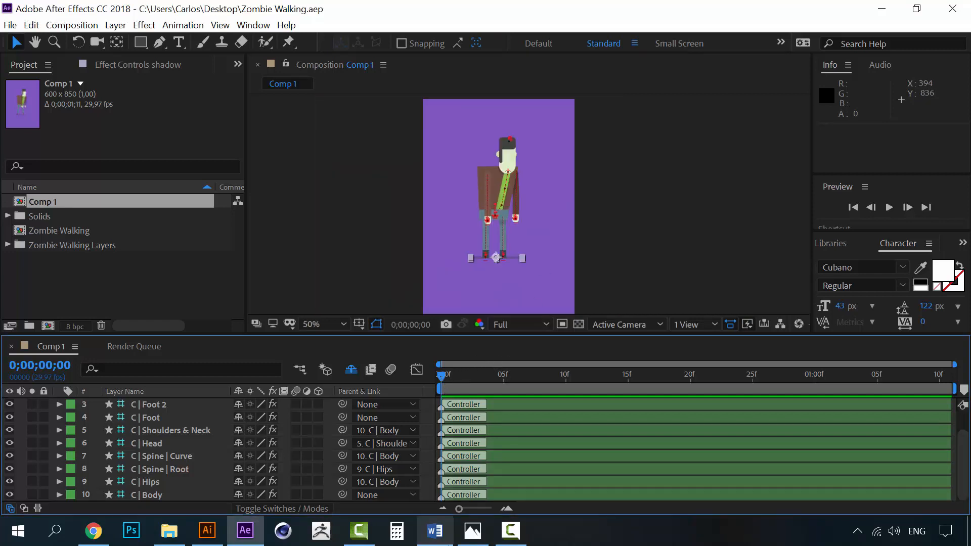
pyautogui.click(471, 531)
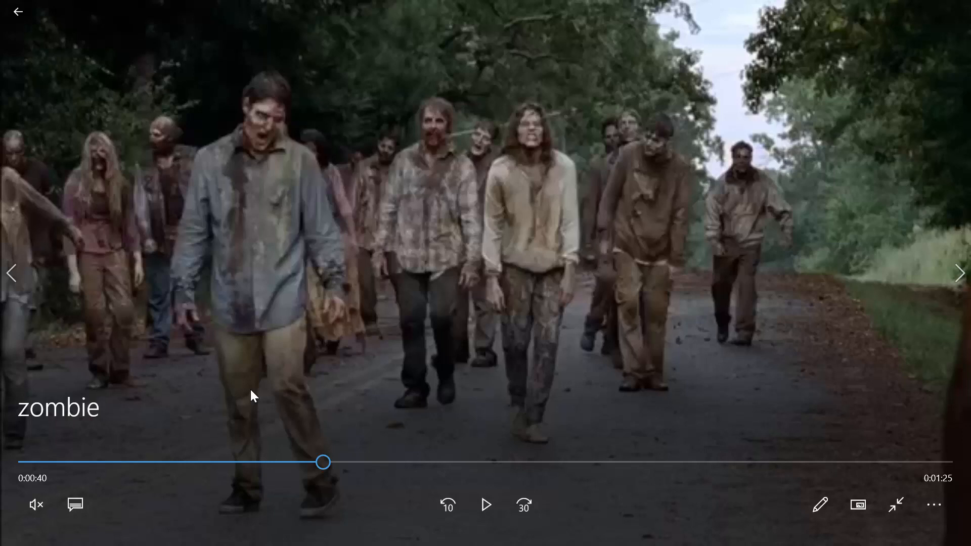
pyautogui.moveTo(775, 201)
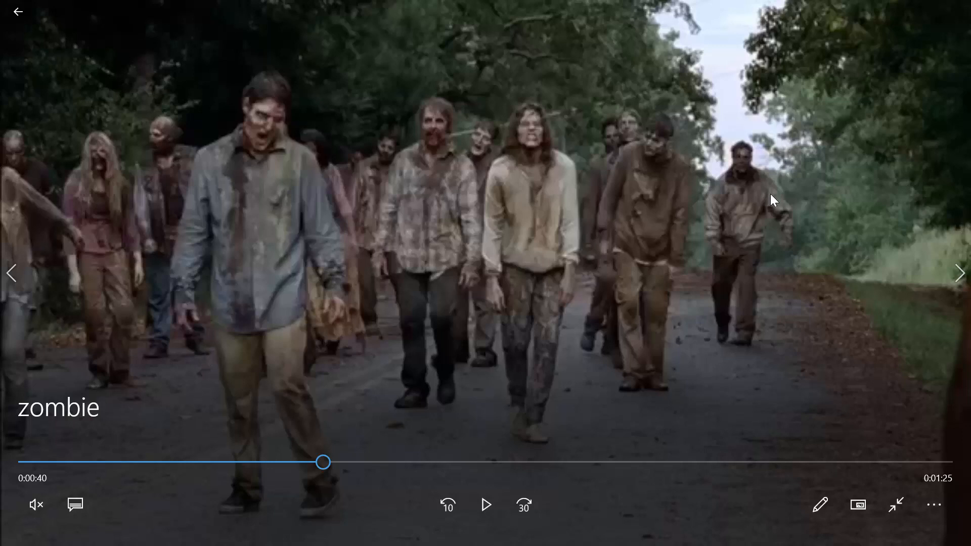
pyautogui.moveTo(486, 504)
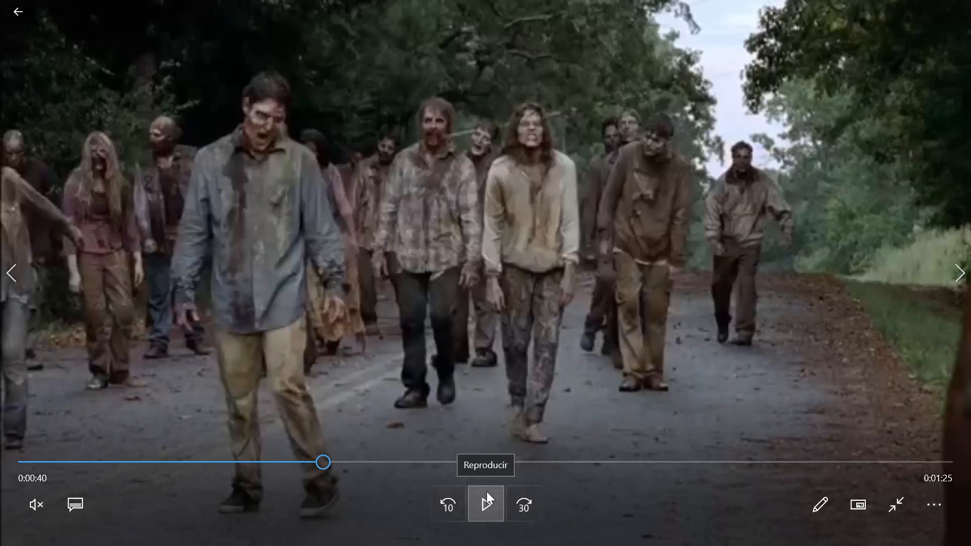
# Play the reference clip on to about 0:54, then return to the Zombie Walking comp.
pyautogui.click(485, 504)
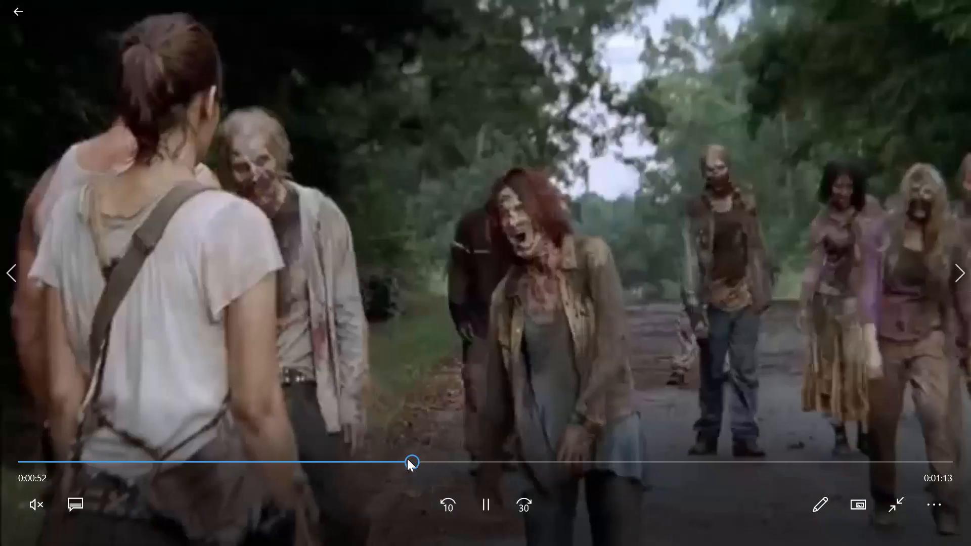
pyautogui.click(486, 504)
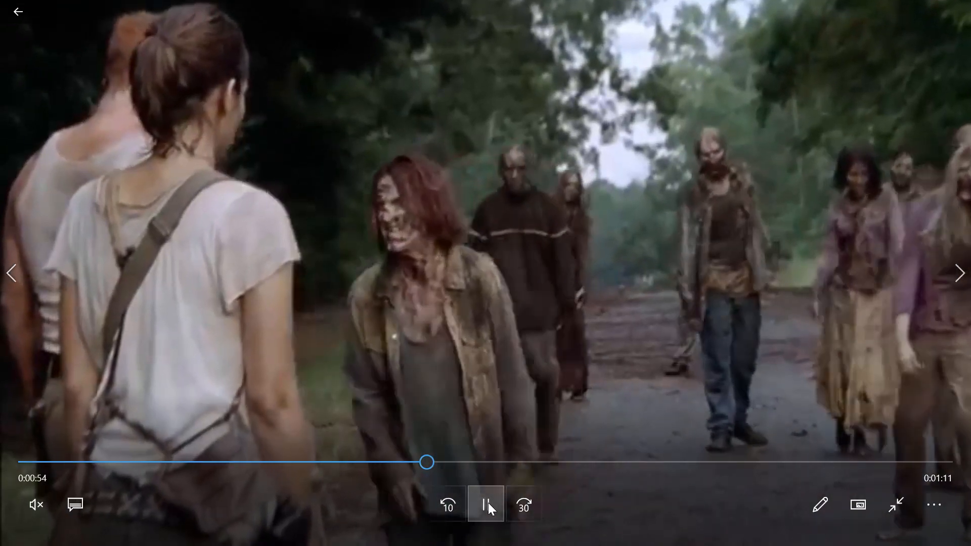
pyautogui.click(486, 504)
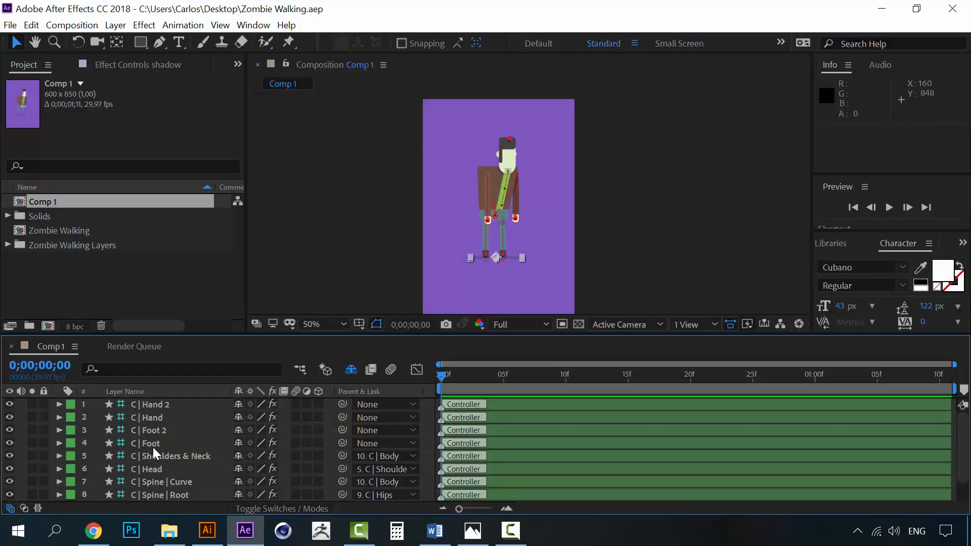
# Select C | Foot 2, zoom in on the legs, and reveal its Position (248.1, 624.2).
pyautogui.click(151, 430)
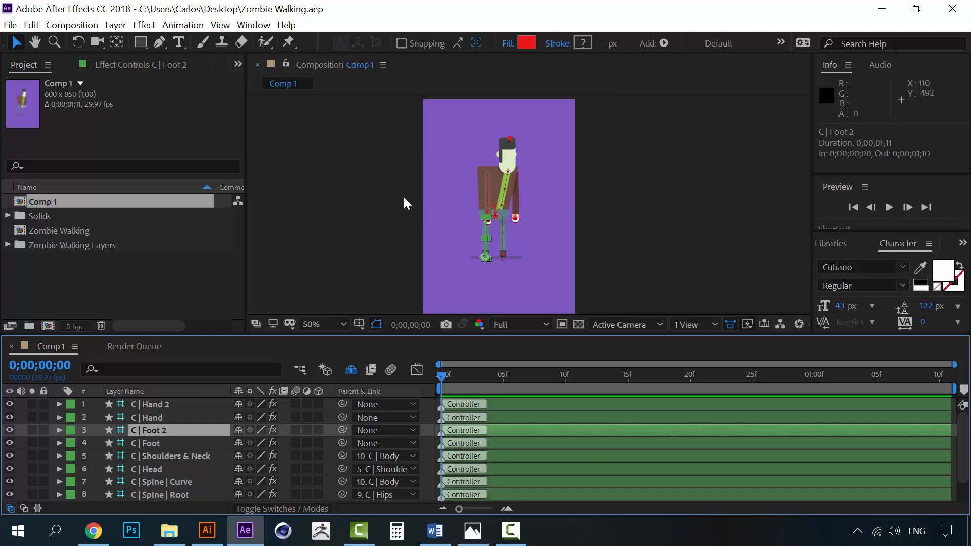
pyautogui.click(323, 323)
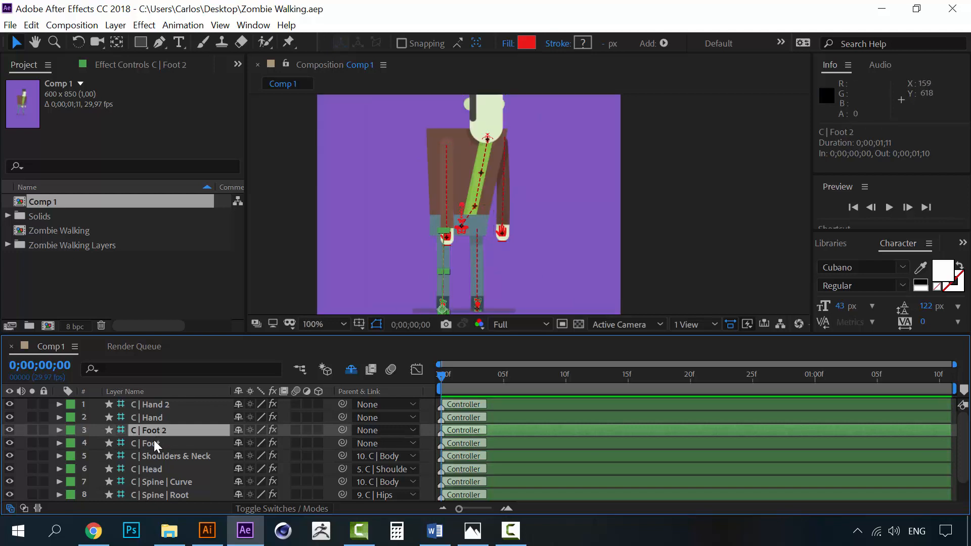
pyautogui.click(147, 443)
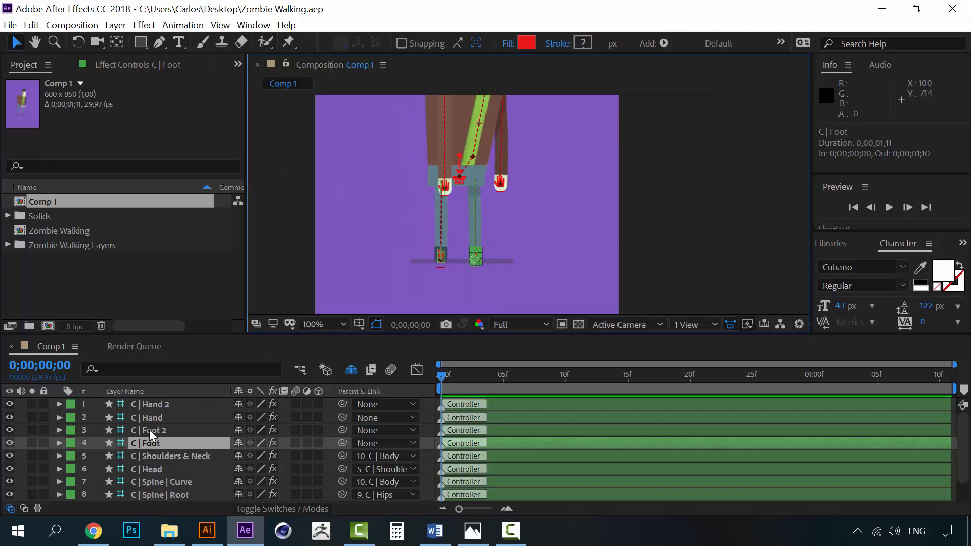
pyautogui.moveTo(162, 436)
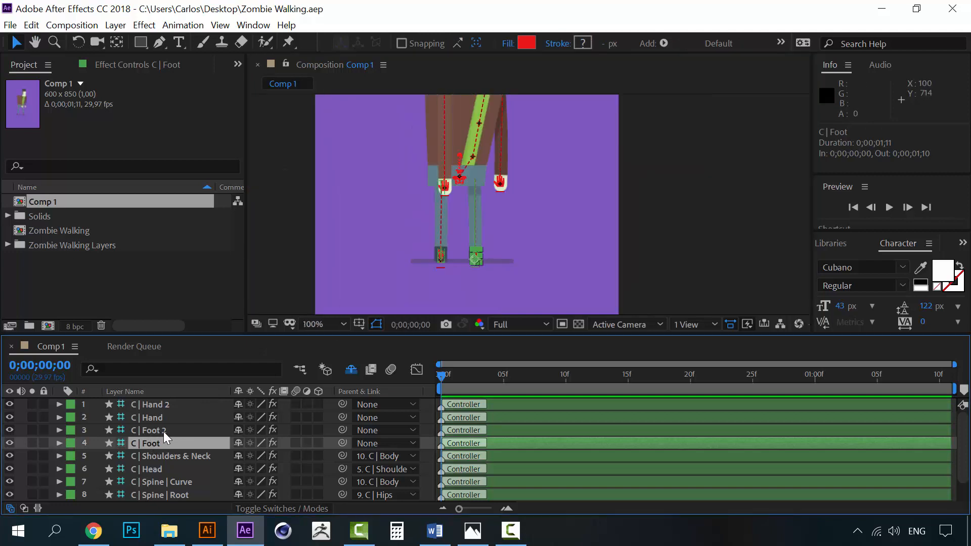
pyautogui.click(150, 429)
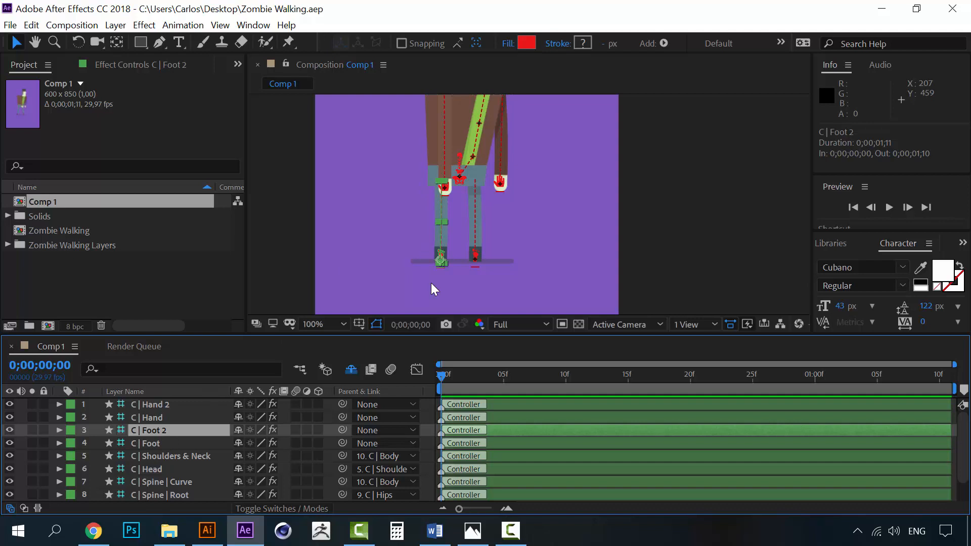
pyautogui.click(57, 430)
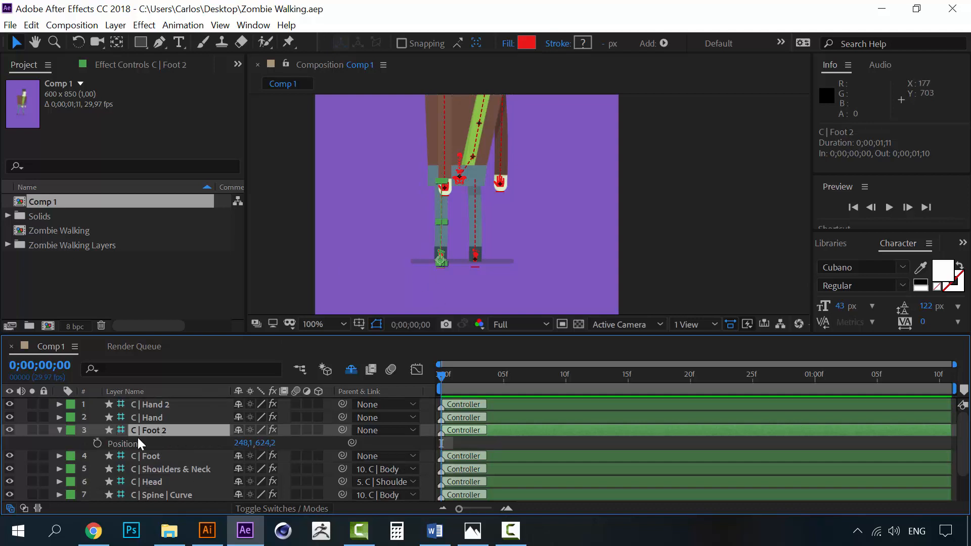
pyautogui.moveTo(101, 447)
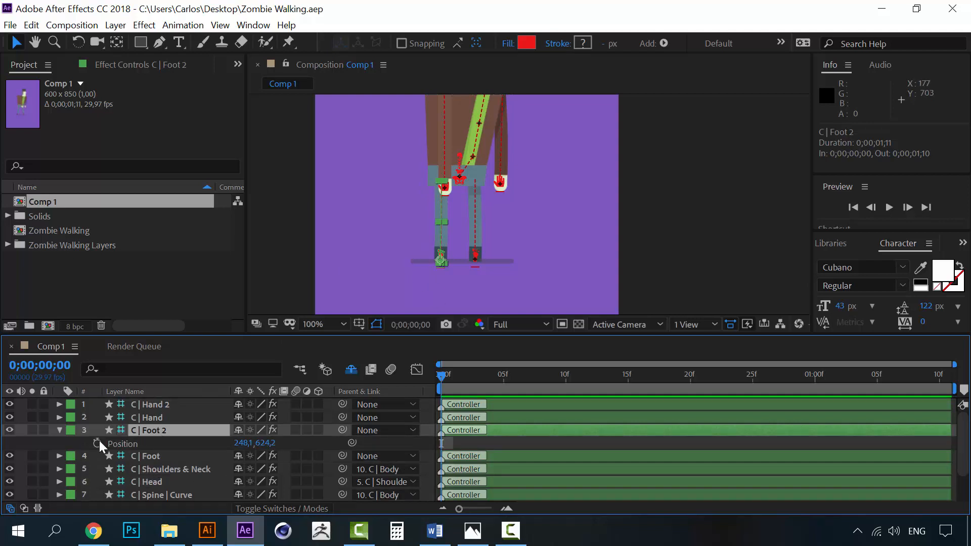
# Add frame-0 Position keyframes to C | Foot 2 (248.1, 624.2) and C | Foot (316.4, 622.7).
pyautogui.rightClick(254, 443)
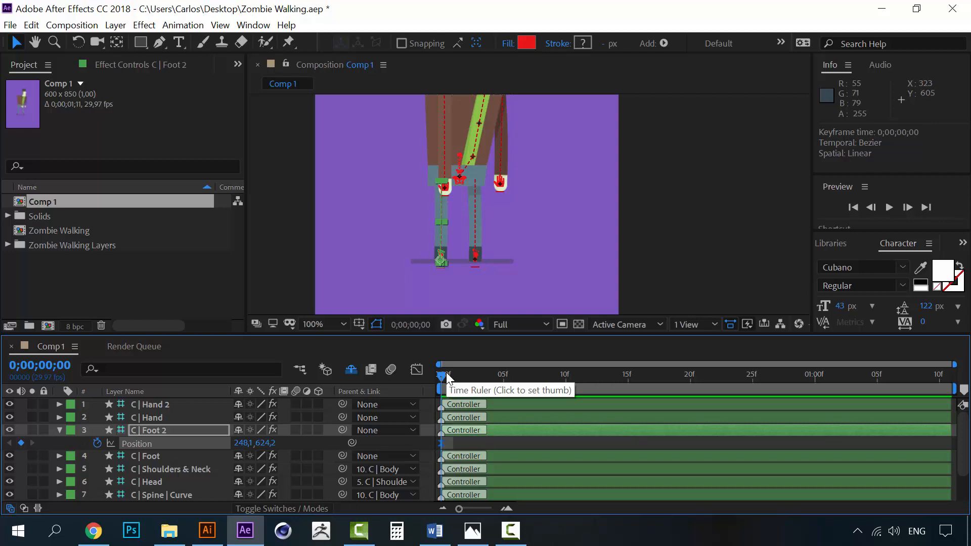
pyautogui.moveTo(185, 443)
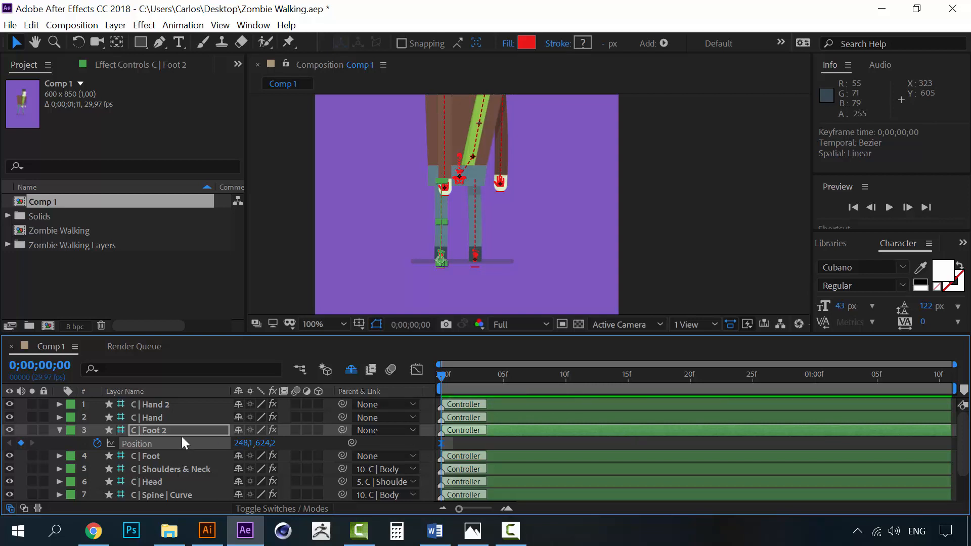
pyautogui.click(148, 455)
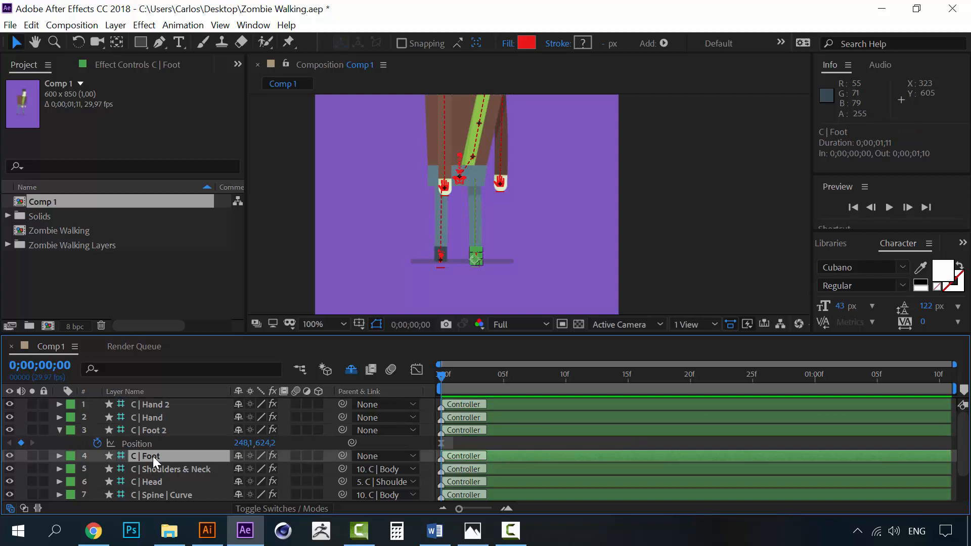
pyautogui.click(56, 455)
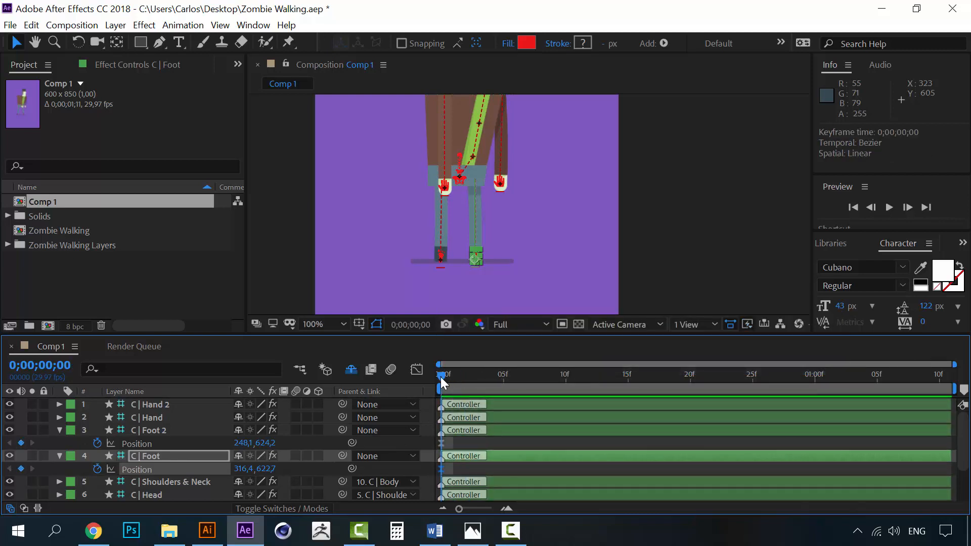
# Keyframe C | Foot 2 Position at 10f, 20f and 1:10 with a raised step pose.
pyautogui.click(149, 430)
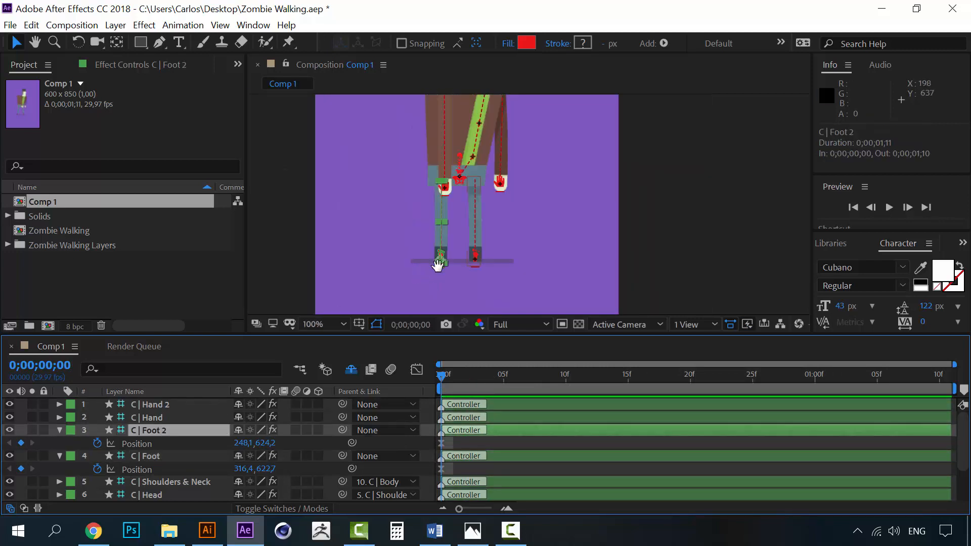
pyautogui.click(342, 324)
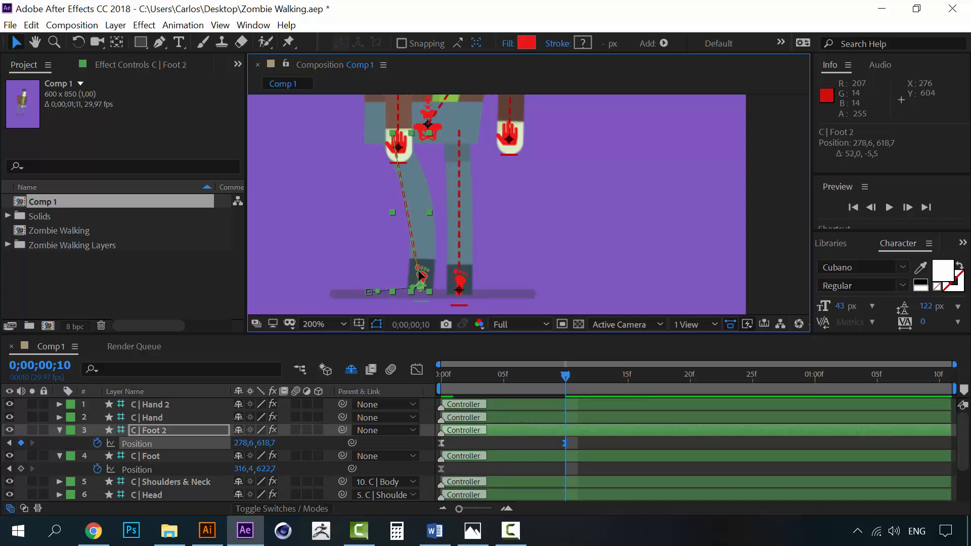
pyautogui.moveTo(726, 448)
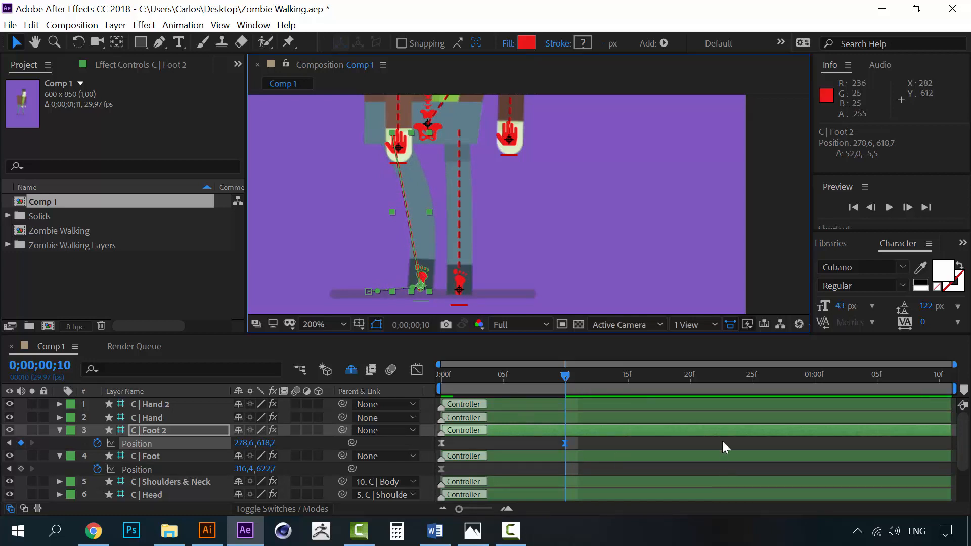
pyautogui.click(663, 375)
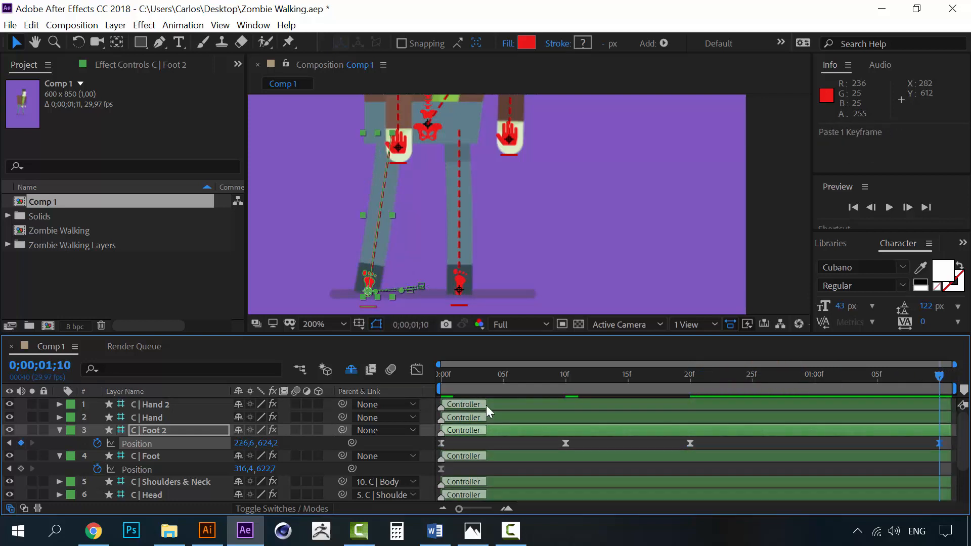
pyautogui.click(888, 207)
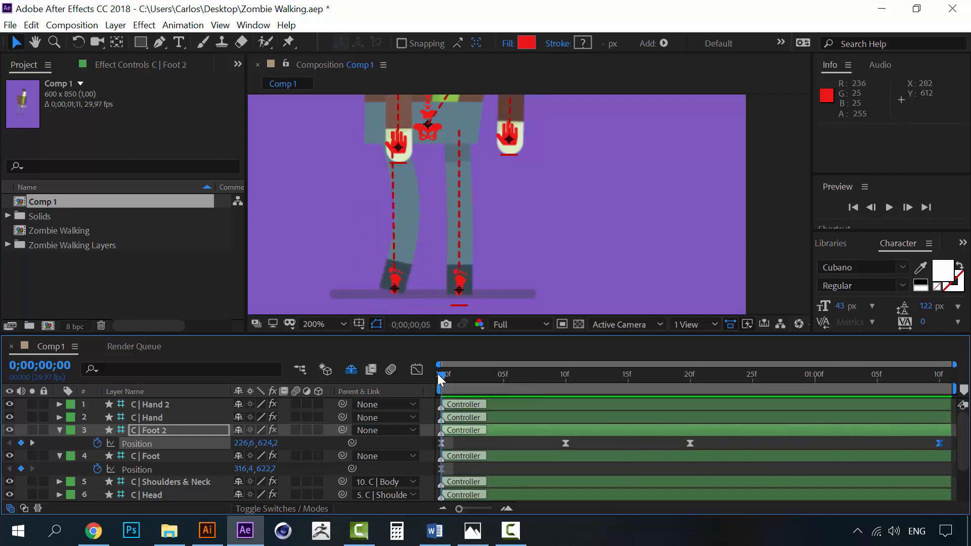
# Set Foot 2's 10f pose to 278.6, 620.2 and move its third keyframe to 1:00.
pyautogui.click(888, 207)
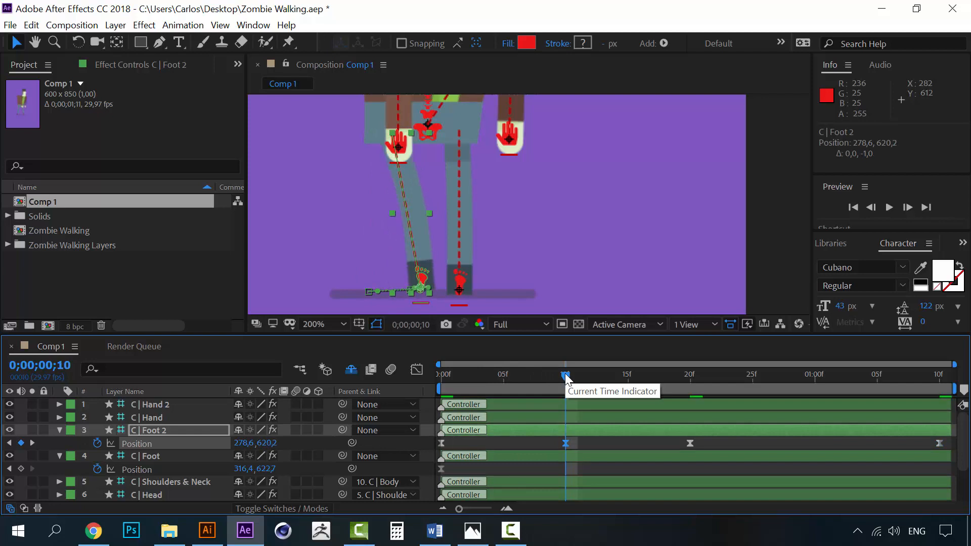
pyautogui.click(888, 207)
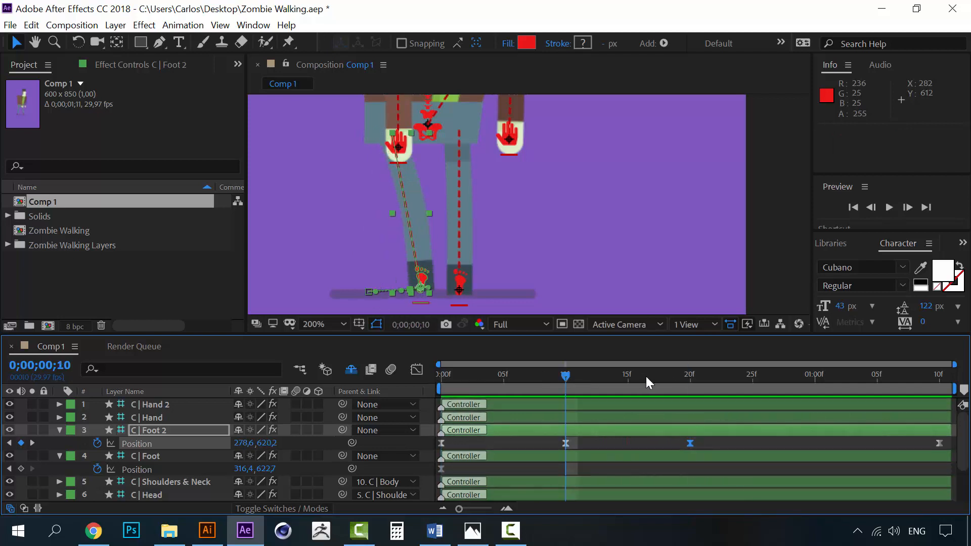
pyautogui.click(678, 375)
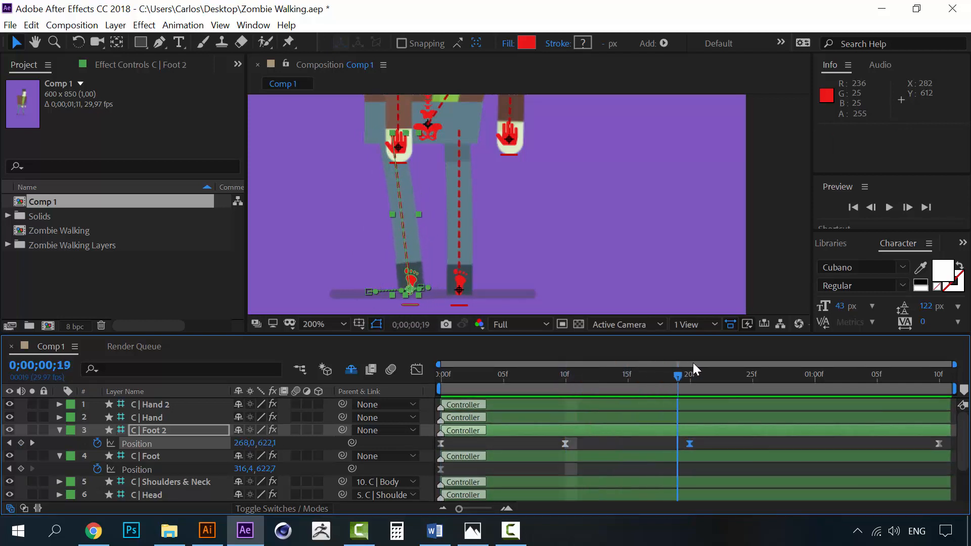
pyautogui.click(689, 374)
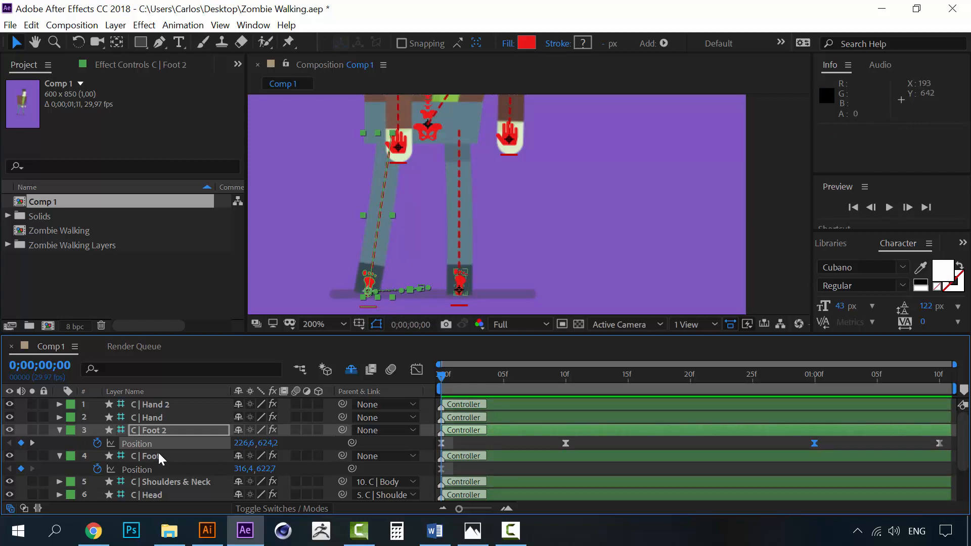
# Add C | Foot Position keyframes at 15f, 20f and 1s, then preview the walk.
pyautogui.click(149, 456)
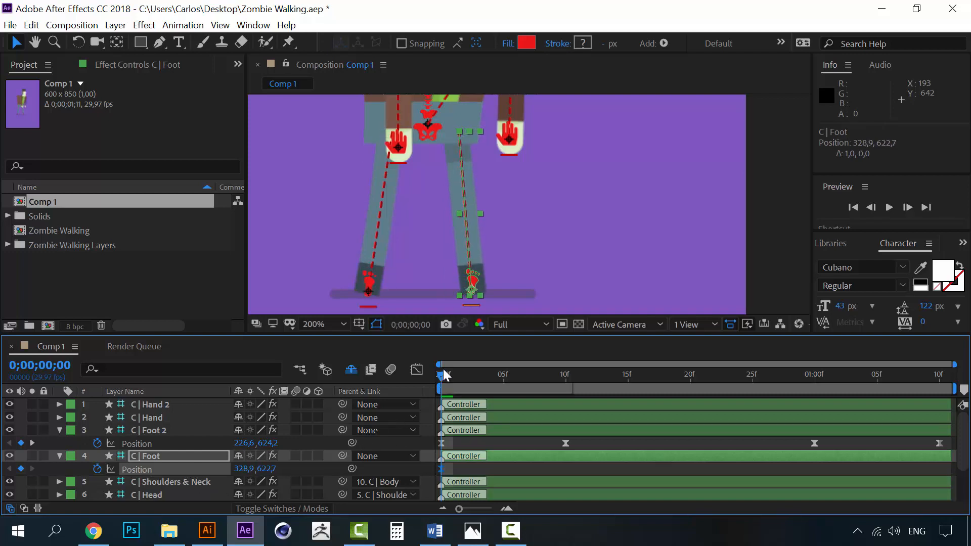
pyautogui.click(590, 374)
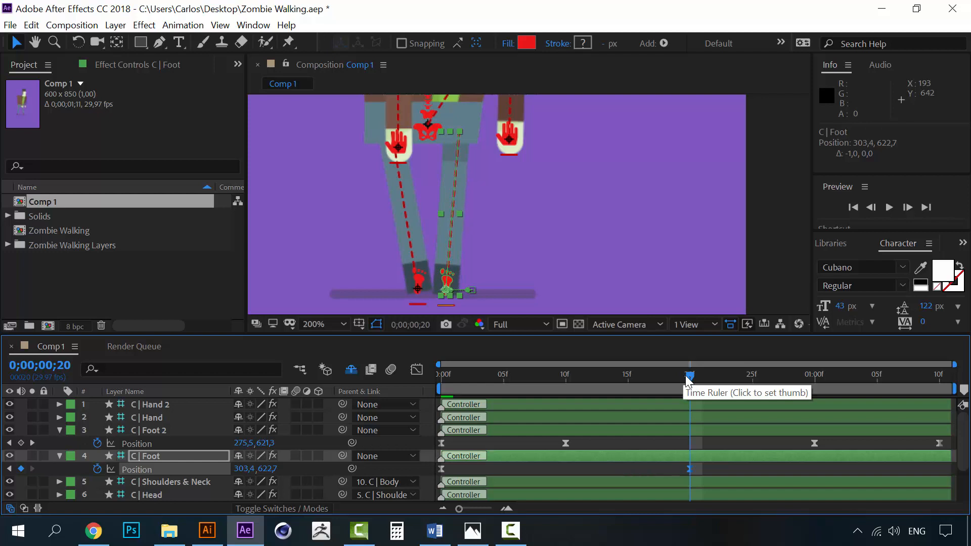
pyautogui.click(814, 374)
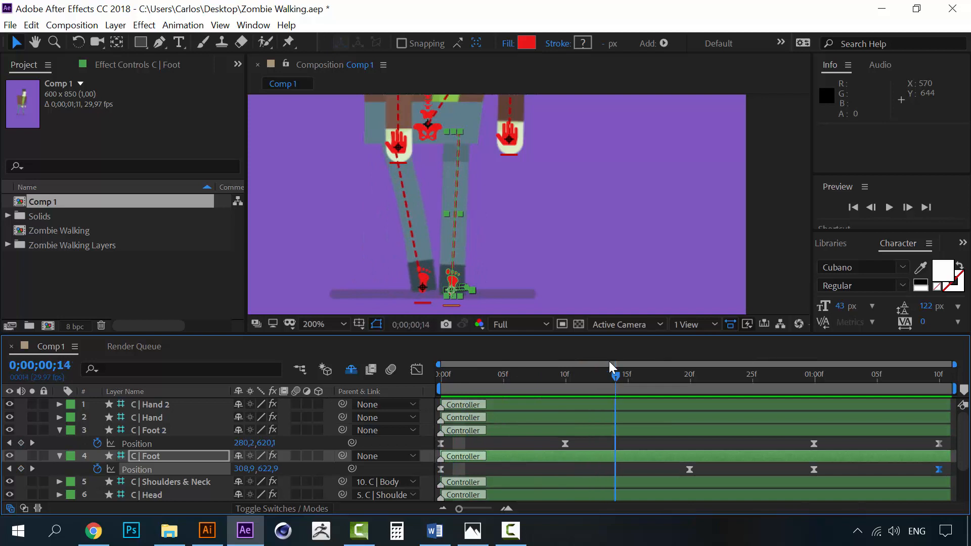
pyautogui.click(626, 374)
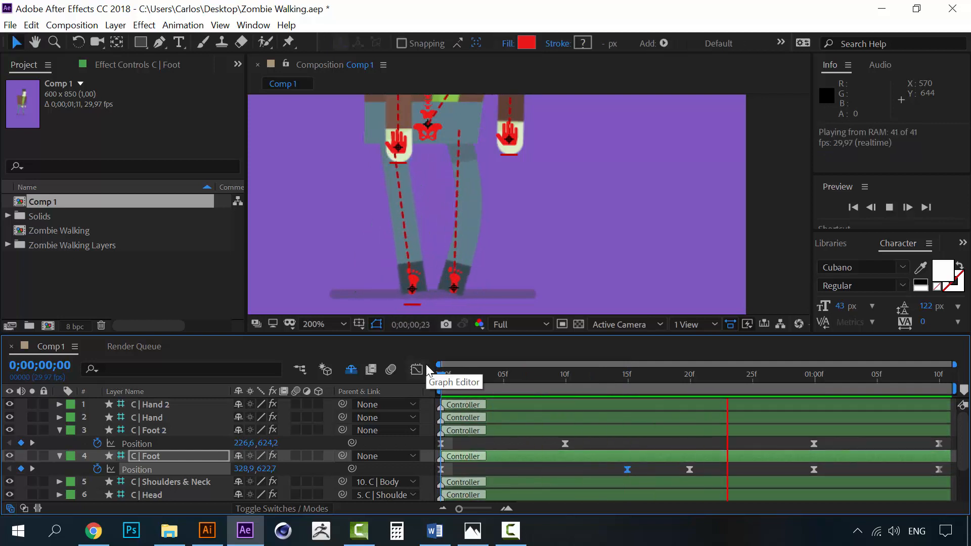
pyautogui.click(443, 374)
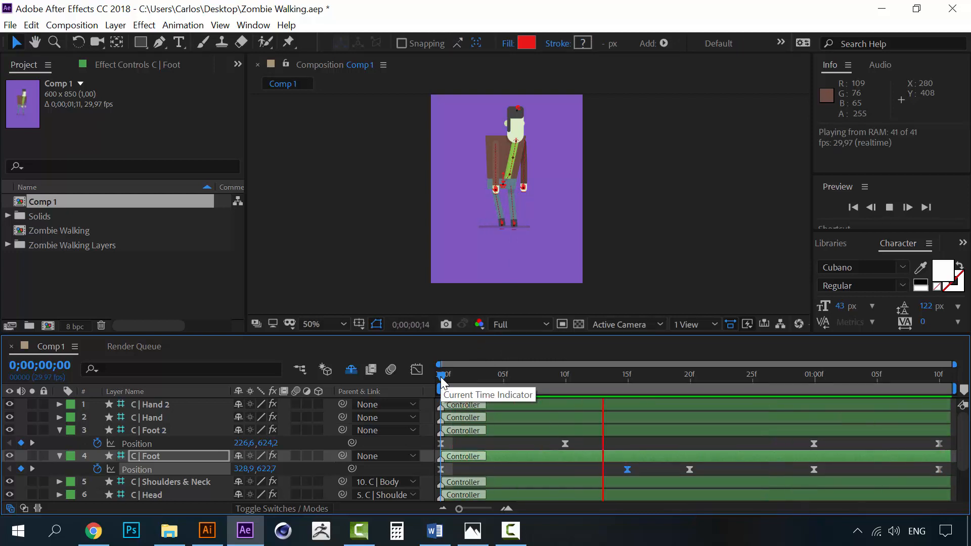
pyautogui.click(822, 374)
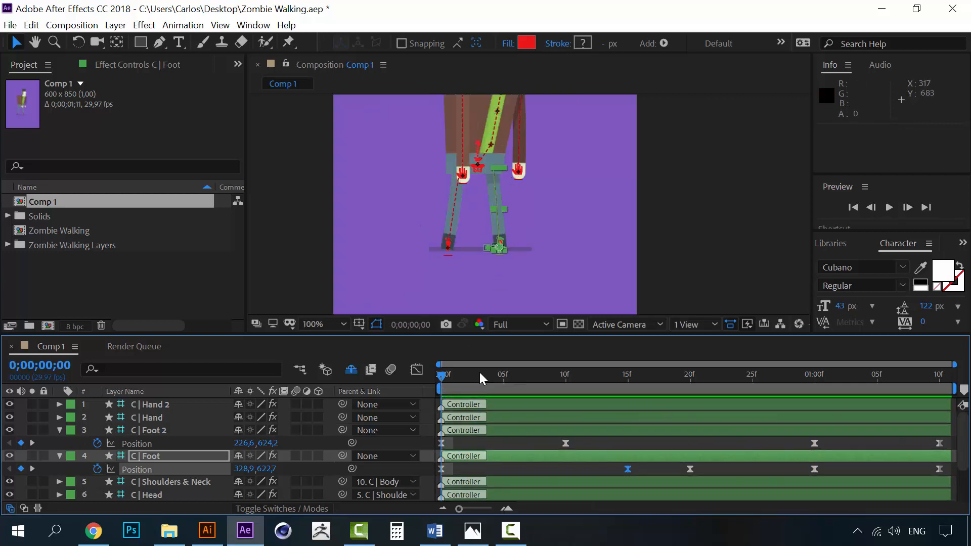
pyautogui.click(888, 207)
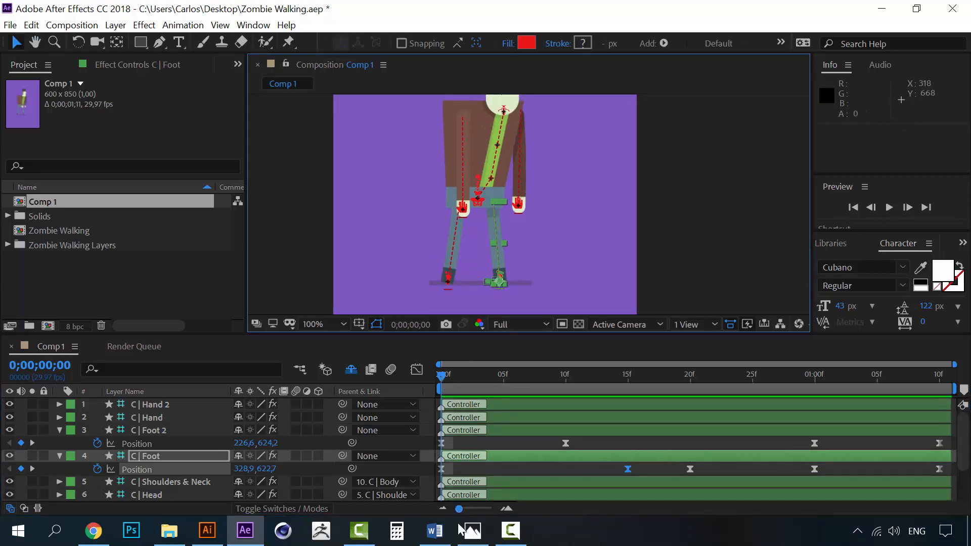
pyautogui.click(470, 530)
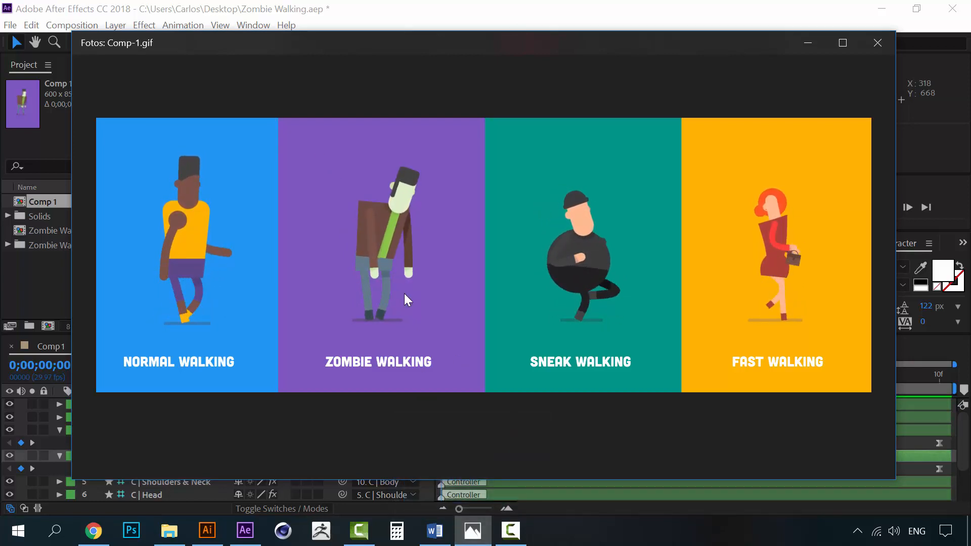
pyautogui.moveTo(471, 530)
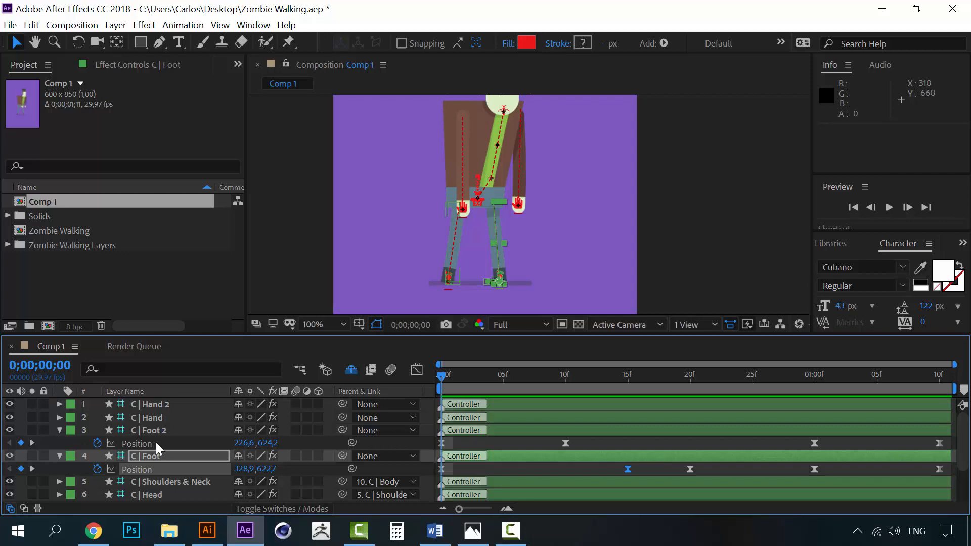
# Keyframe C | Body Position at 0, 10f, 20f and 1s, lowering and raising the body.
pyautogui.scroll(-3)
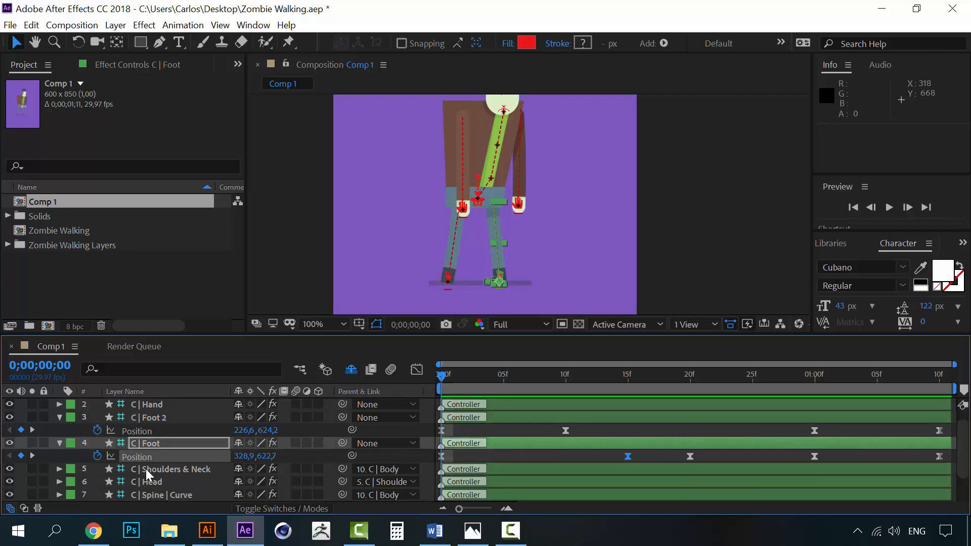
pyautogui.click(147, 494)
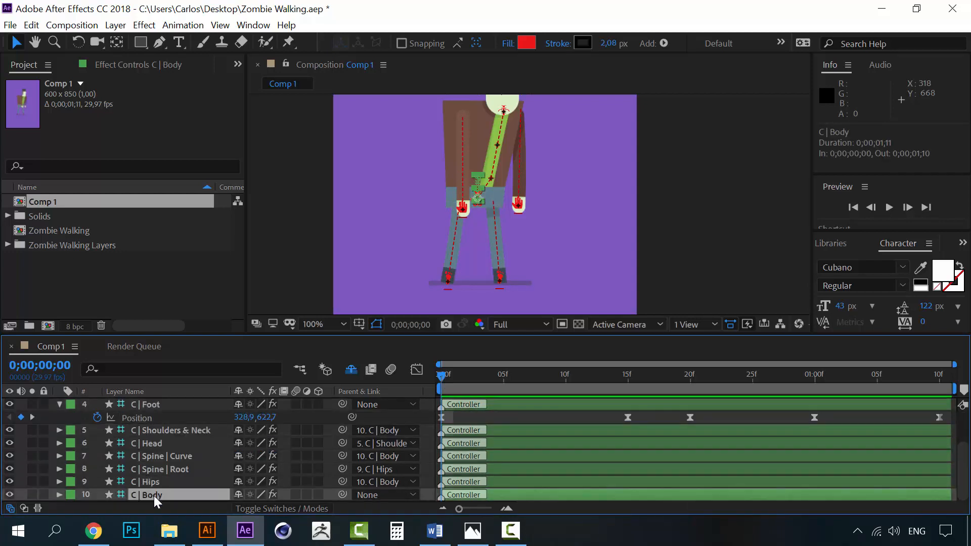
pyautogui.click(59, 494)
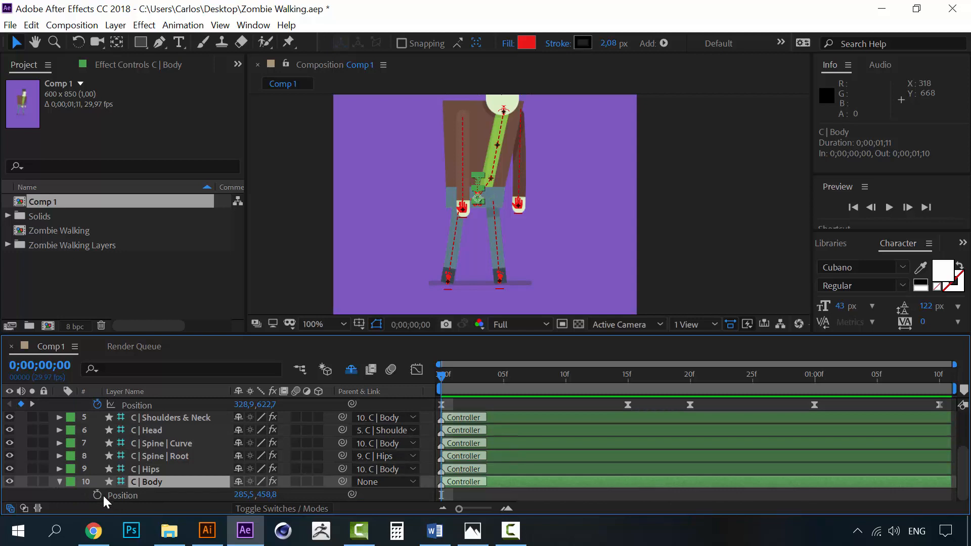
pyautogui.click(138, 494)
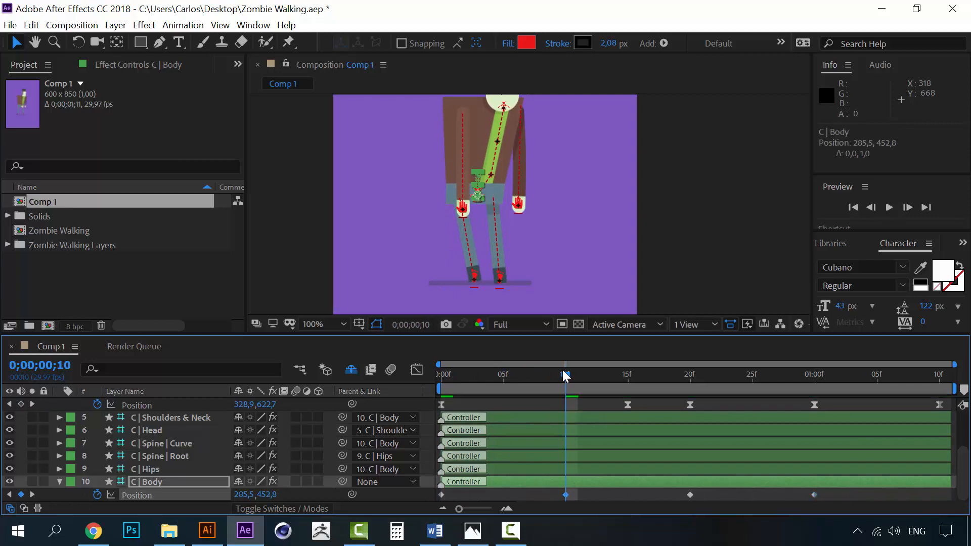
pyautogui.press('ctrl+c')
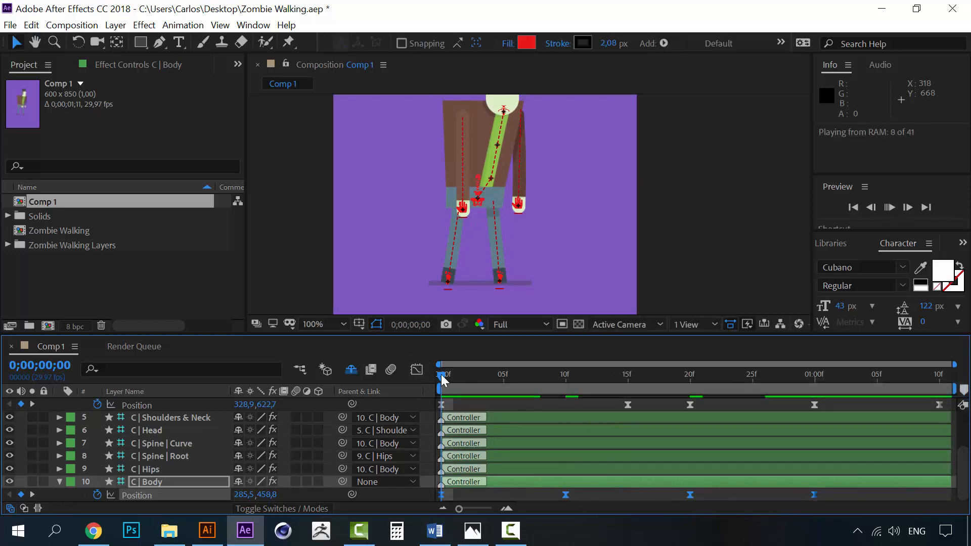
pyautogui.click(907, 207)
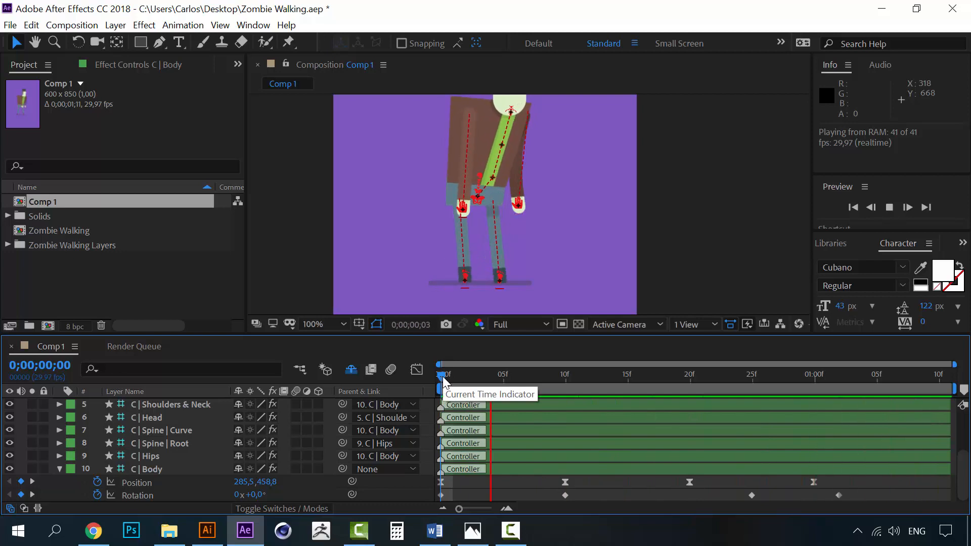
# Set C | Body Rotation keyframes such as 8° at 27f, then return to frame 0.
pyautogui.click(776, 375)
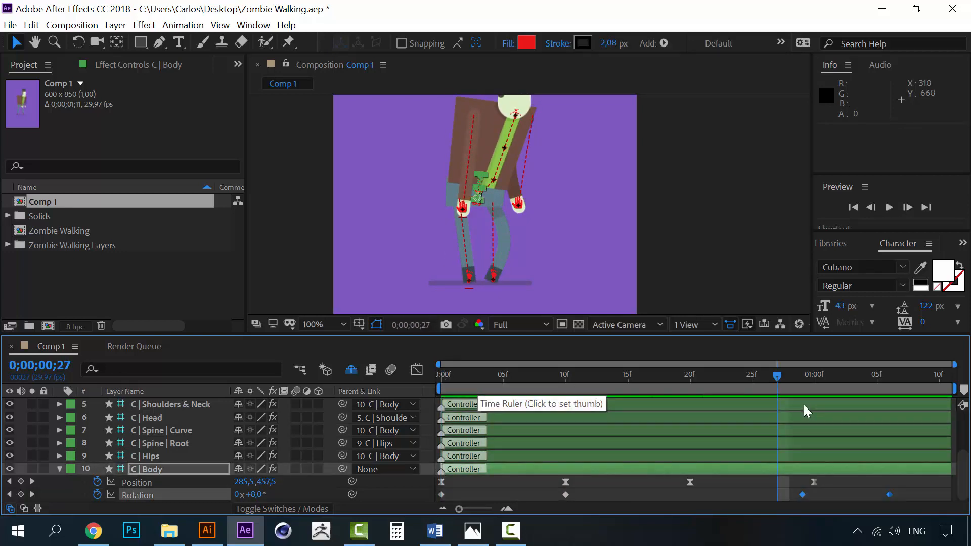
pyautogui.moveTo(784, 375)
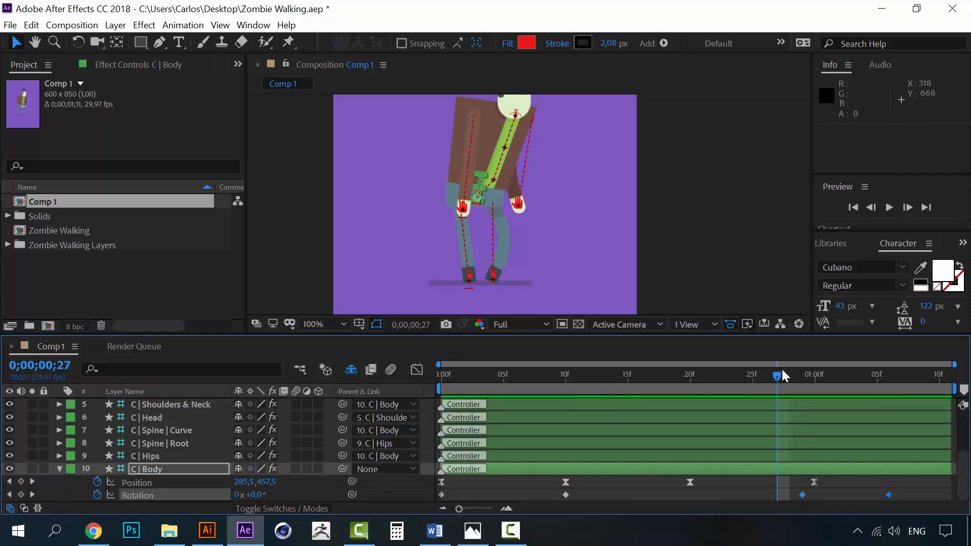
pyautogui.click(439, 374)
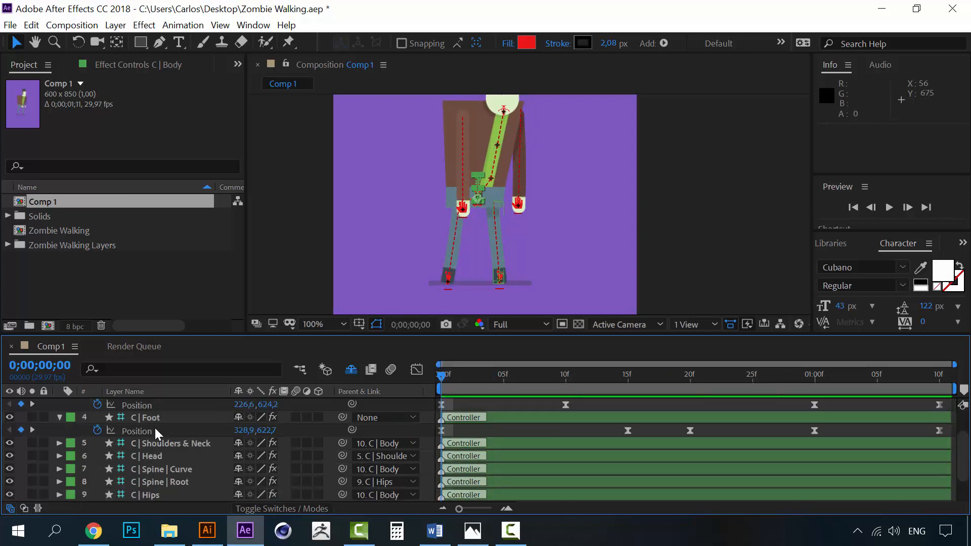
# Add starting Position keyframes to both hand controllers.
pyautogui.scroll(3)
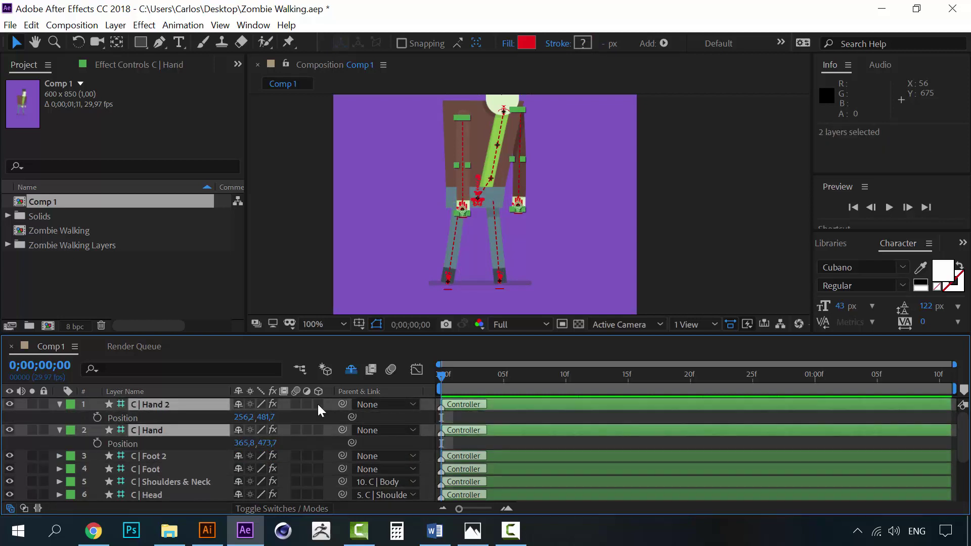
pyautogui.click(97, 417)
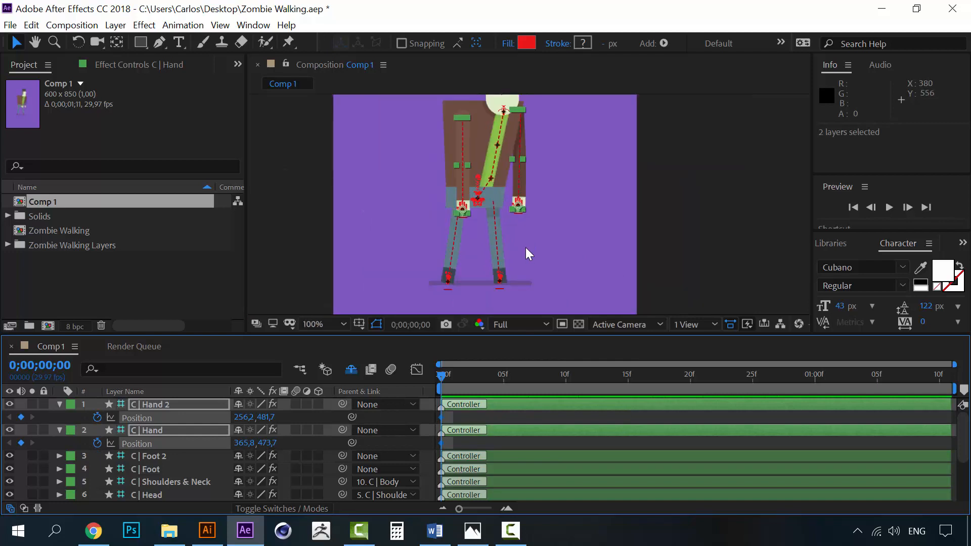
pyautogui.click(320, 324)
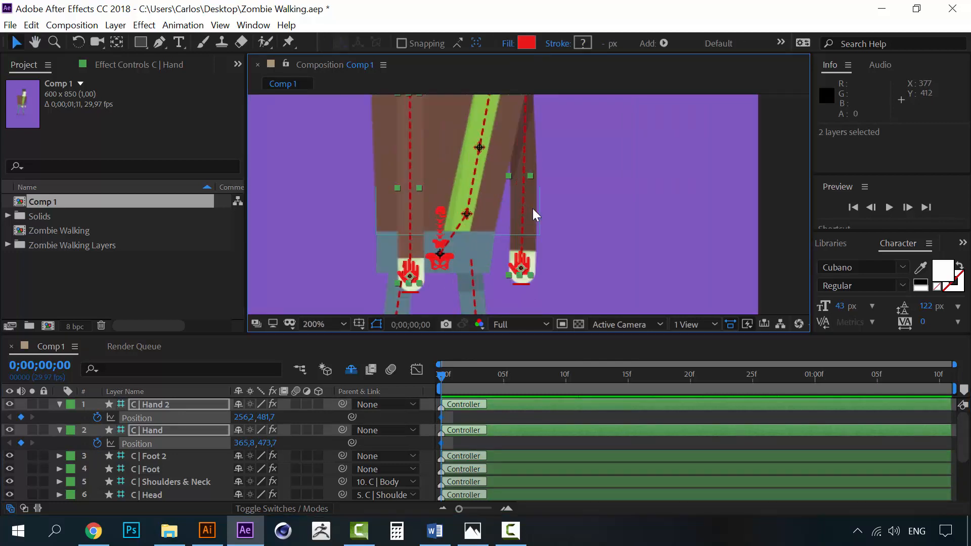
pyautogui.click(471, 531)
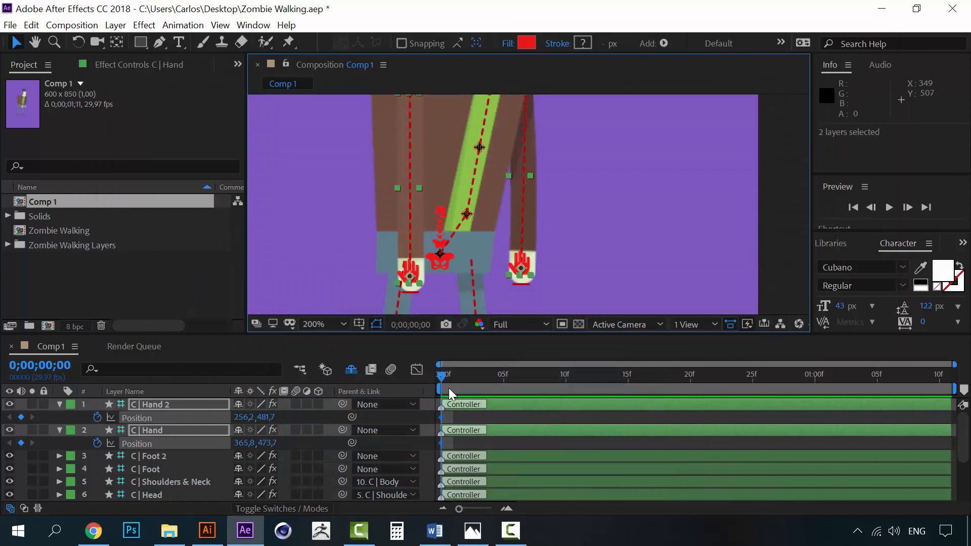
pyautogui.click(314, 324)
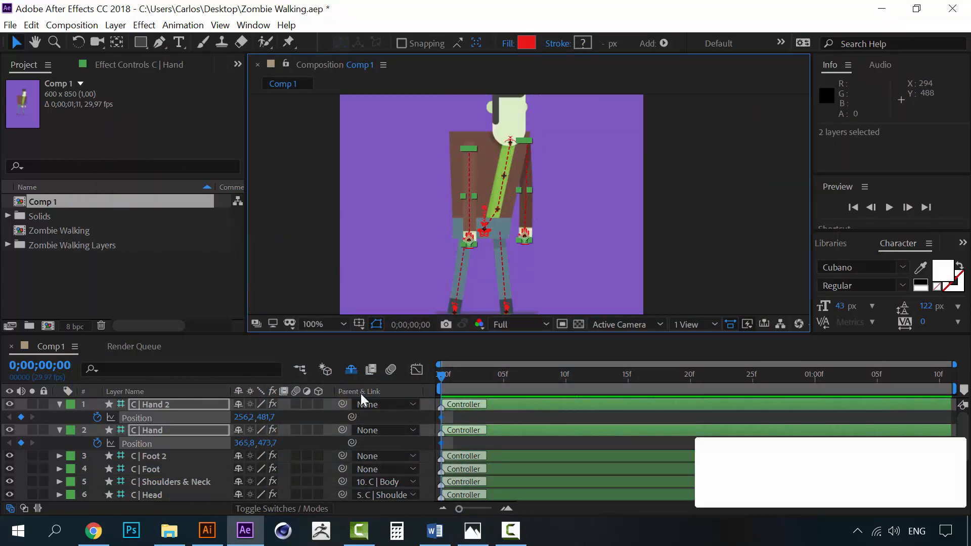
# Key C | Hand 2 Position at frame 20 and at the comp's last frame.
pyautogui.click(152, 430)
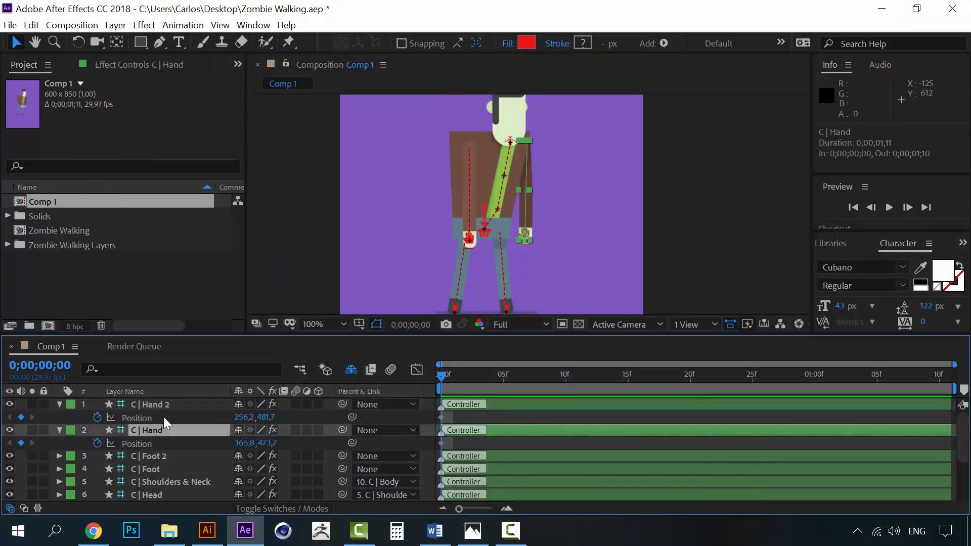
pyautogui.click(151, 404)
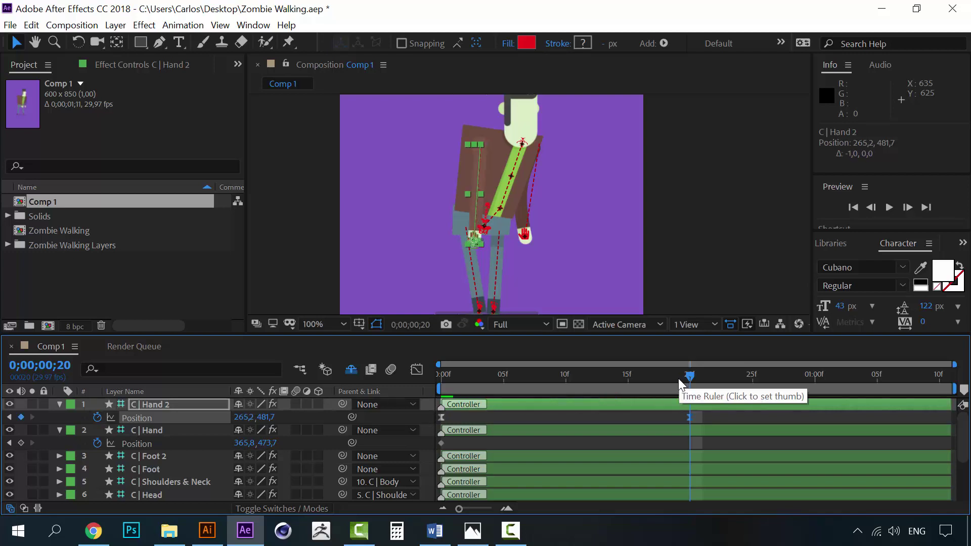
pyautogui.click(715, 374)
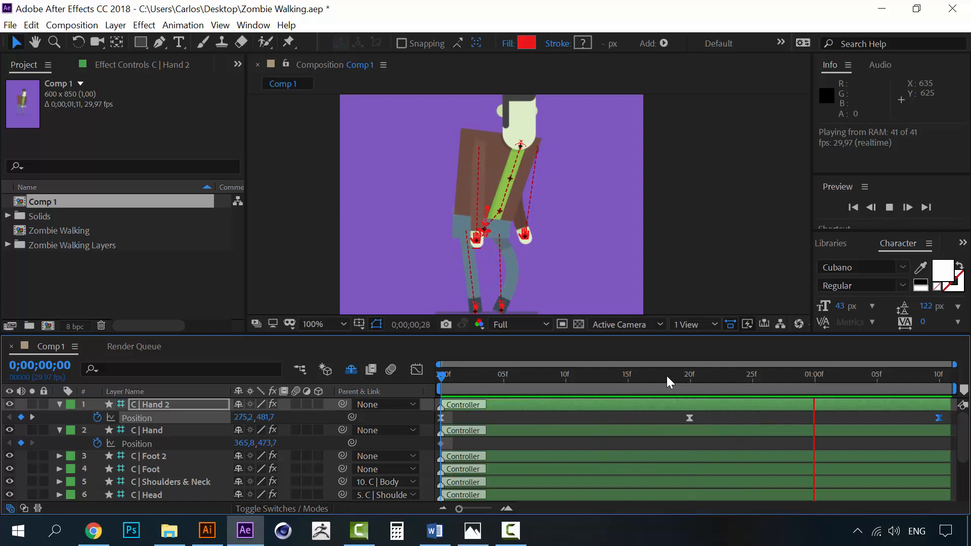
pyautogui.click(689, 375)
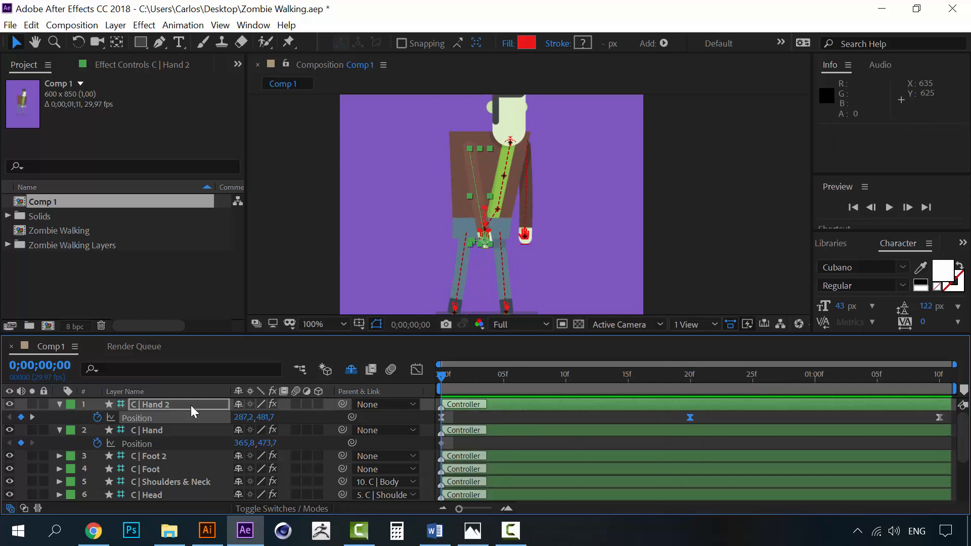
# Keyframe C | Hand Position at frame 0, at 20f (382.8, 488.7) and at loop end, then preview the swing.
pyautogui.click(149, 430)
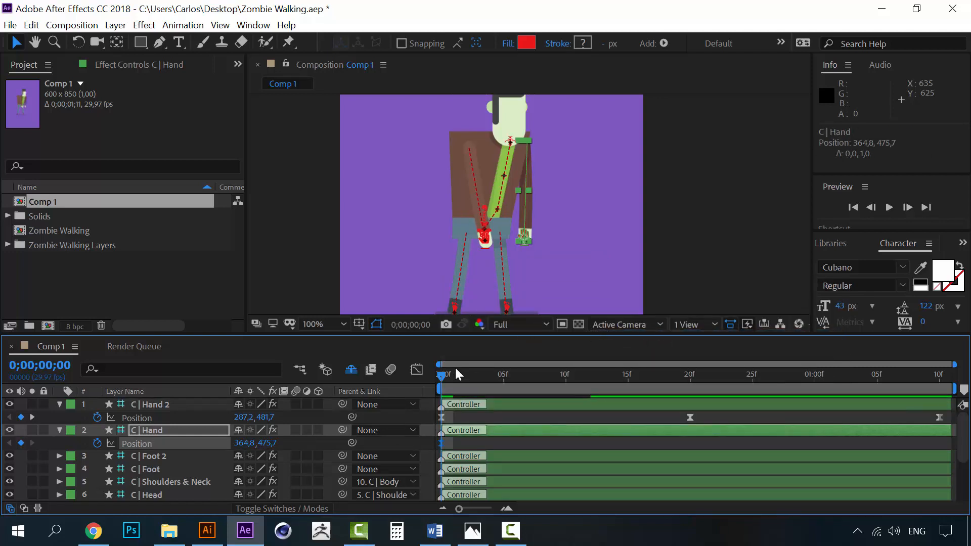
pyautogui.moveTo(441, 374)
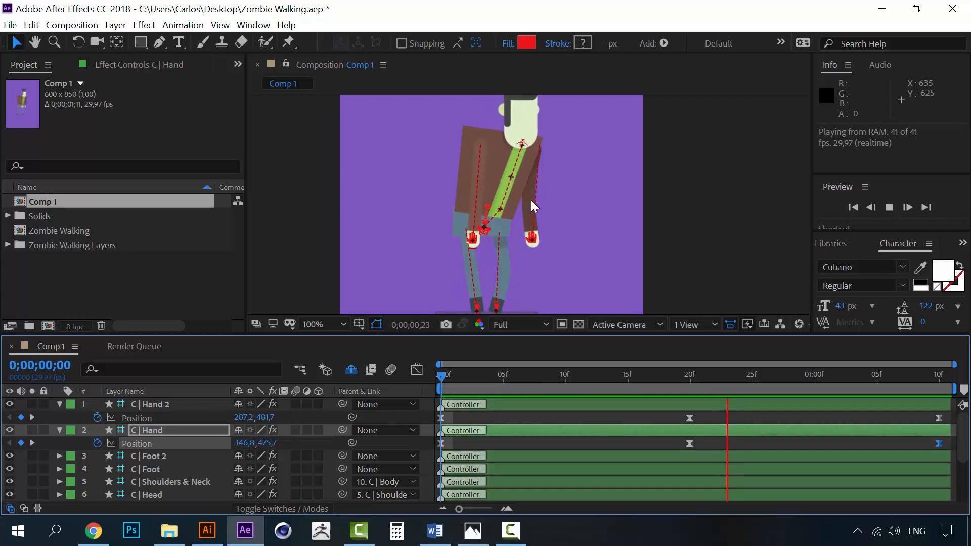
pyautogui.click(441, 374)
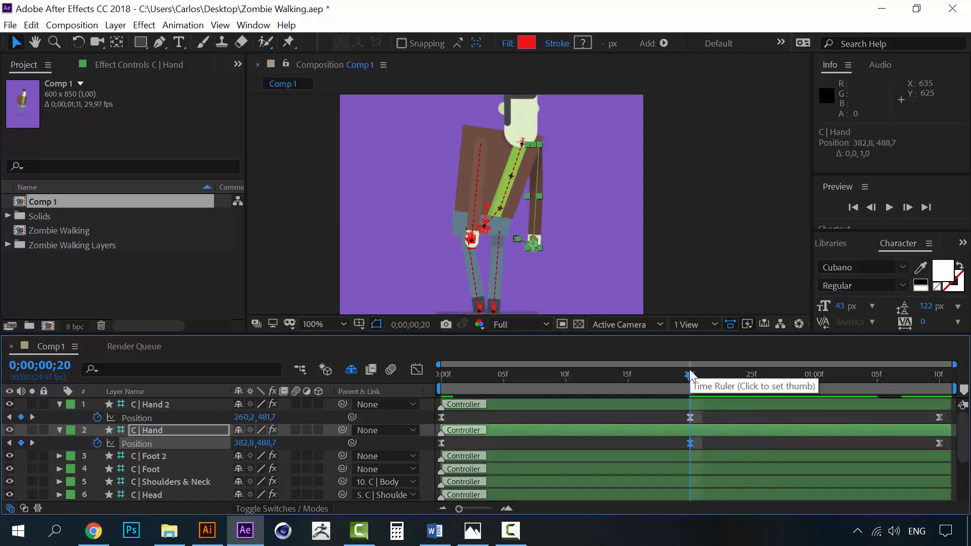
pyautogui.click(838, 374)
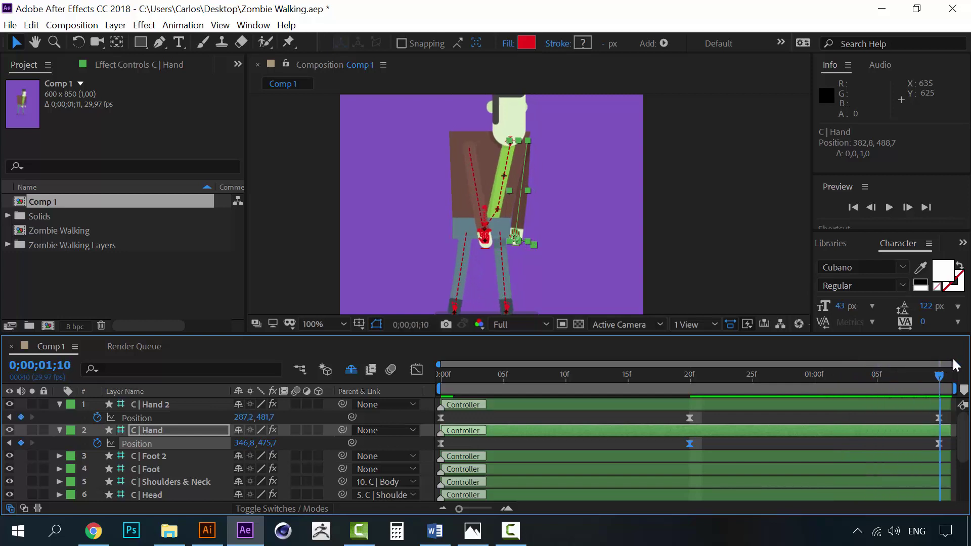
pyautogui.click(447, 376)
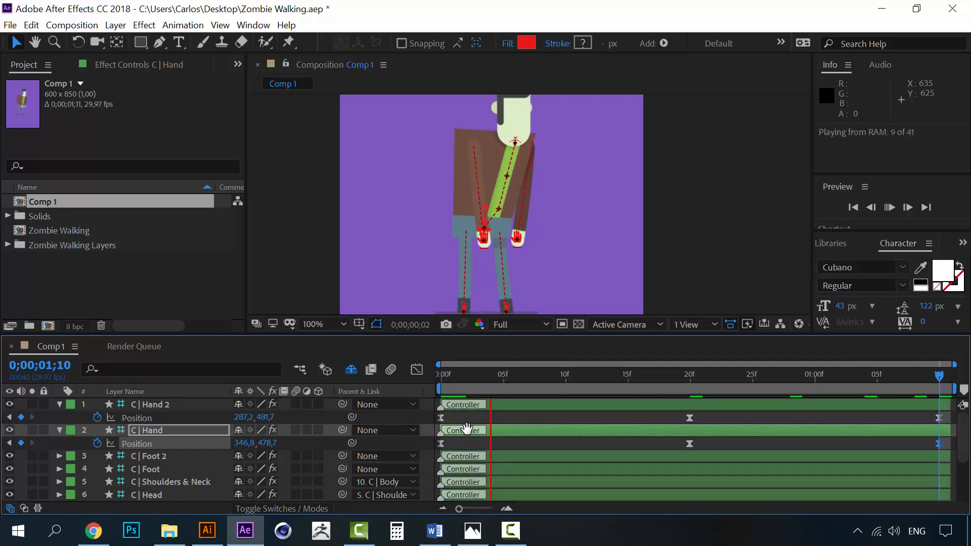
pyautogui.click(907, 208)
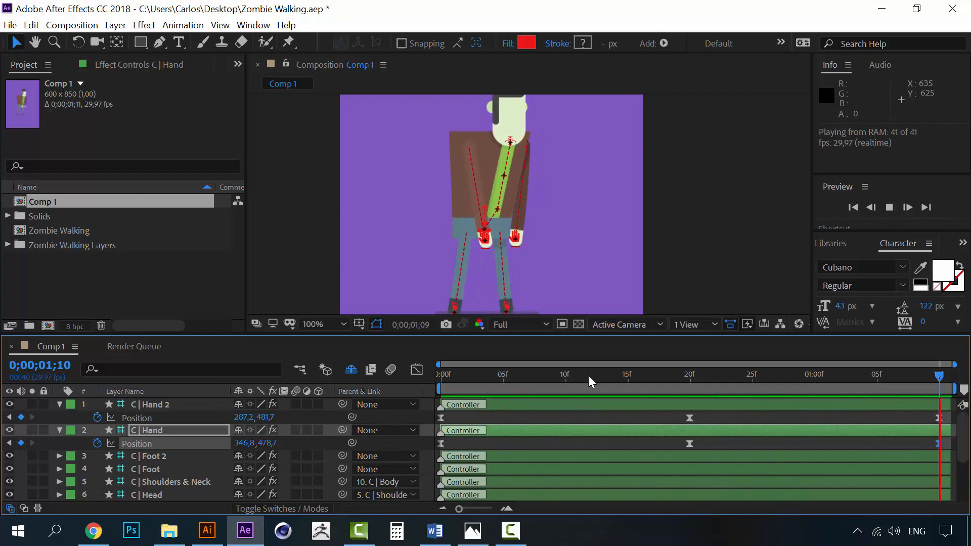
pyautogui.click(690, 374)
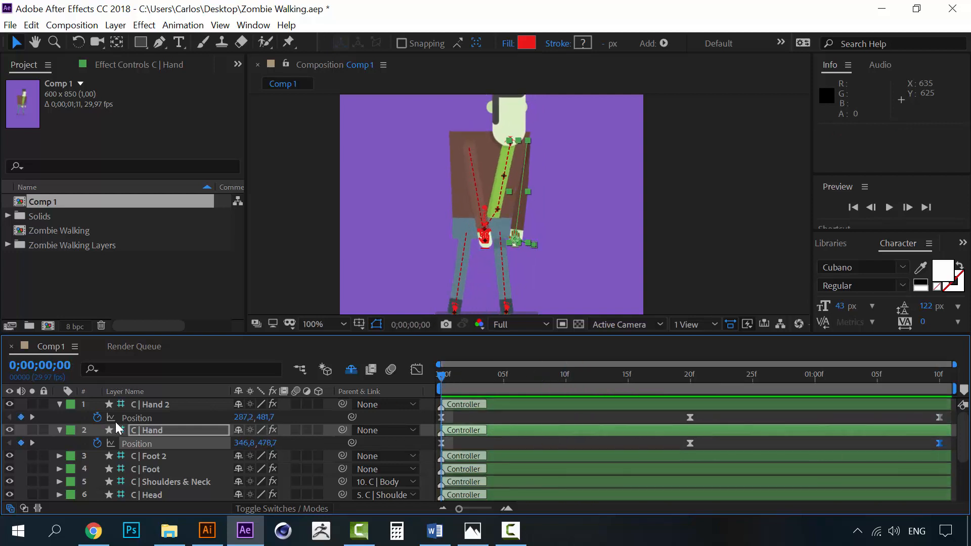
# Collapse both hand layers and start Rotation keyframing on C | Shoulders & Neck.
pyautogui.click(58, 404)
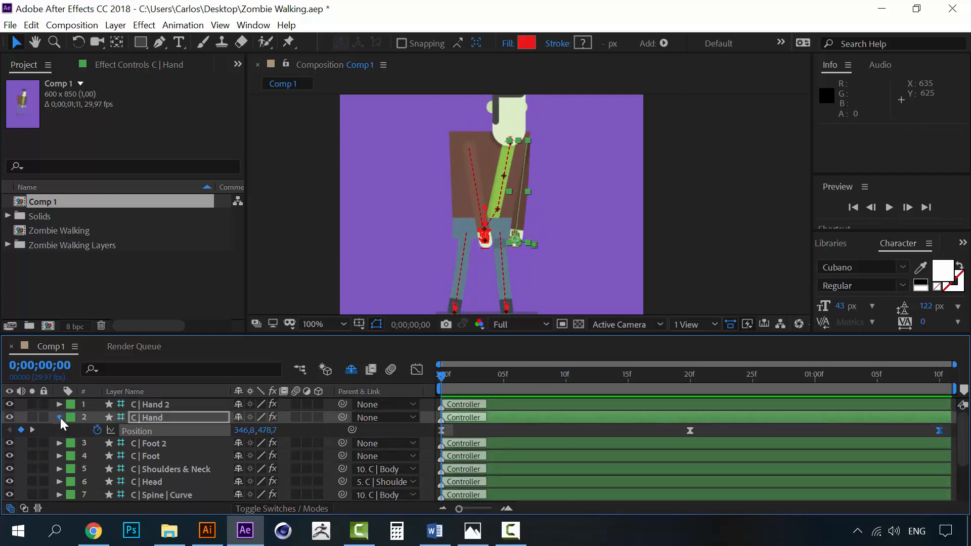
pyautogui.click(173, 455)
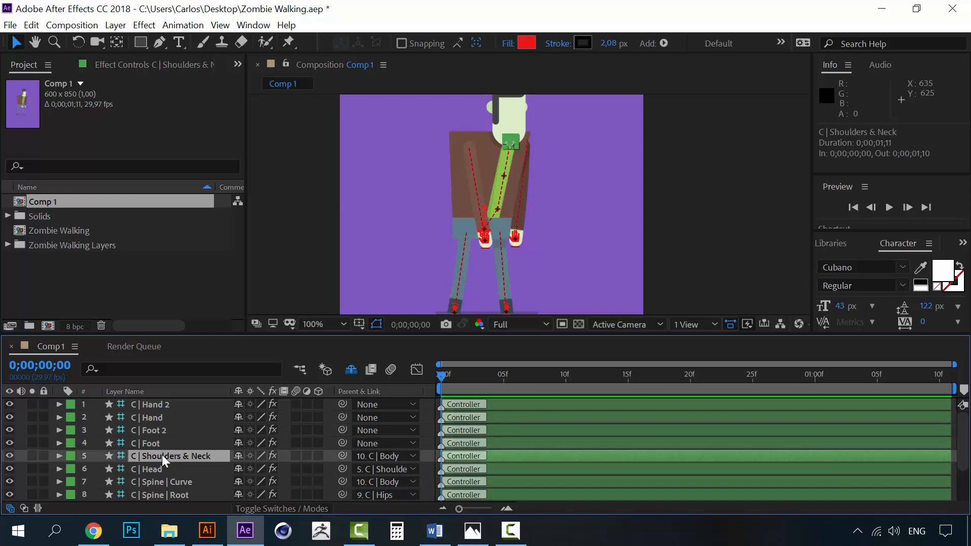
pyautogui.click(57, 455)
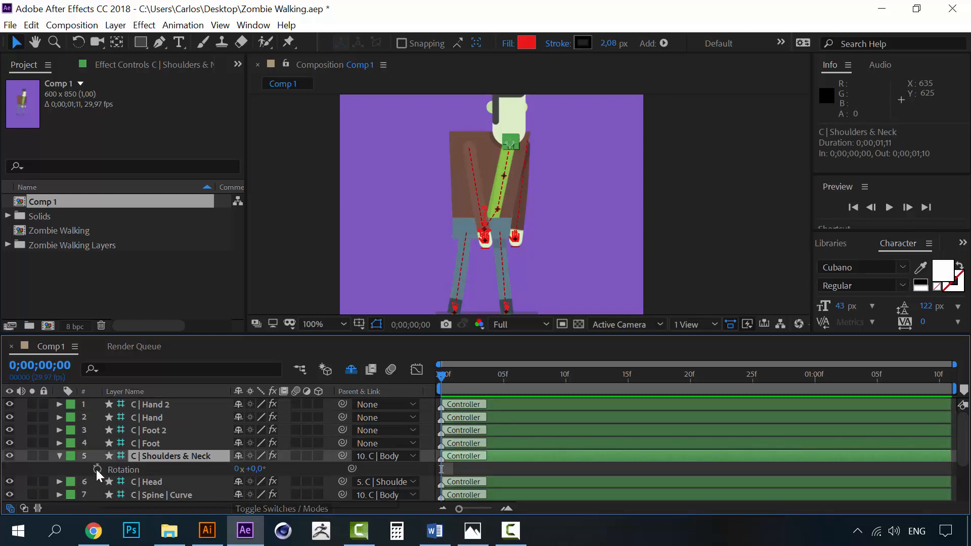
pyautogui.rightClick(441, 469)
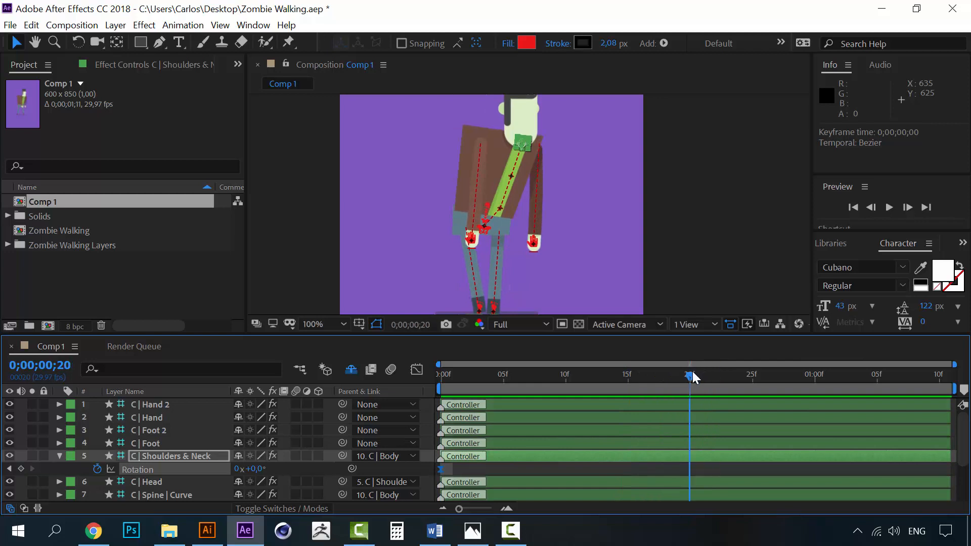
pyautogui.moveTo(689, 378)
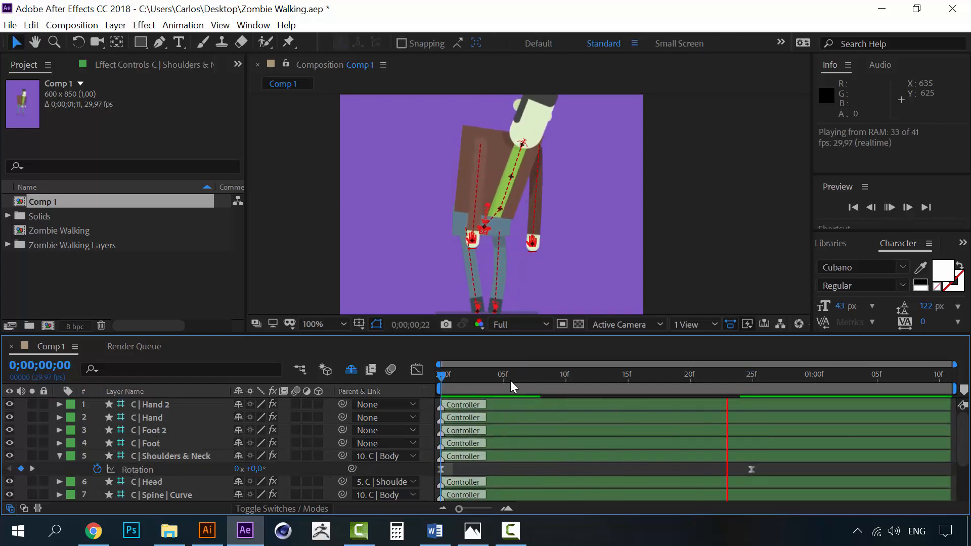
# Add shoulder Rotation keyframes at 1:00 and a pasted match at loop end, then preview.
pyautogui.click(750, 374)
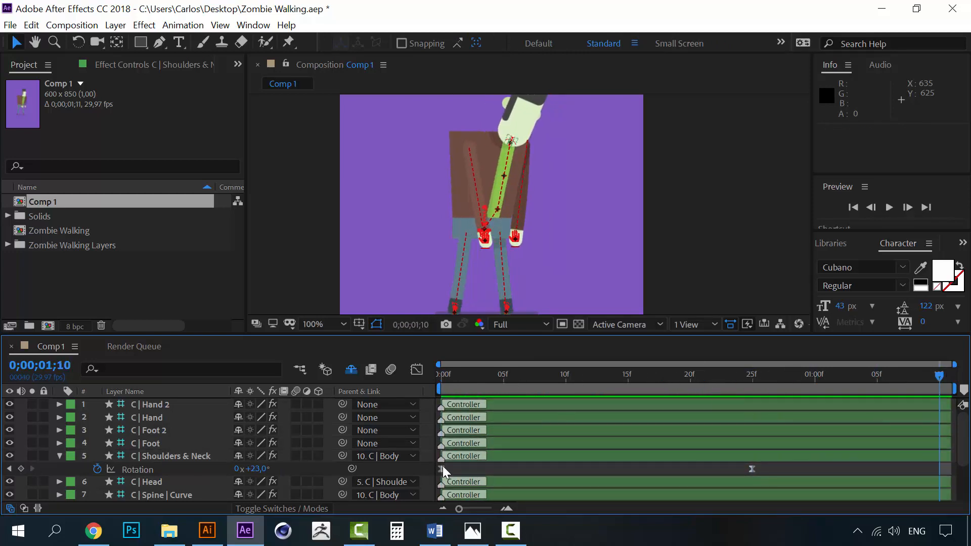
pyautogui.press('Ctrl+V')
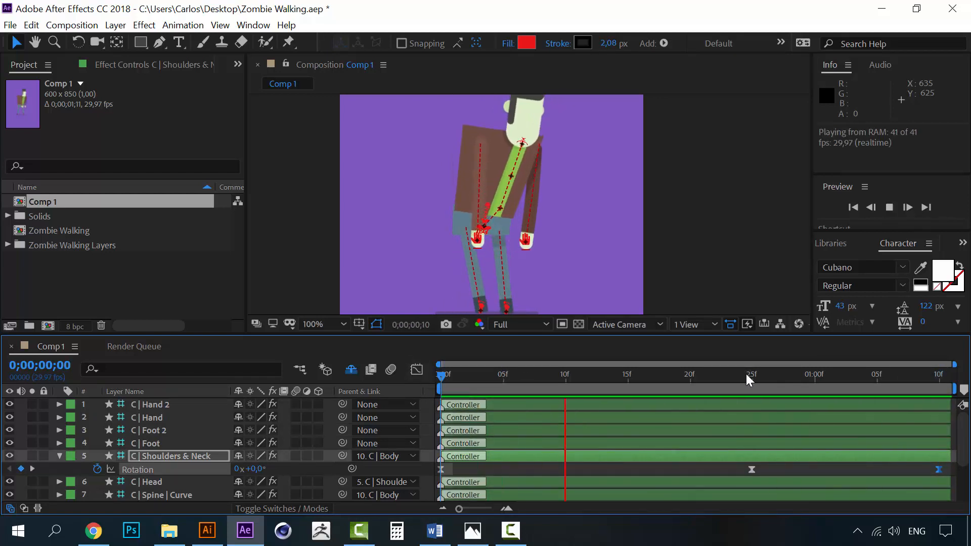
pyautogui.click(741, 374)
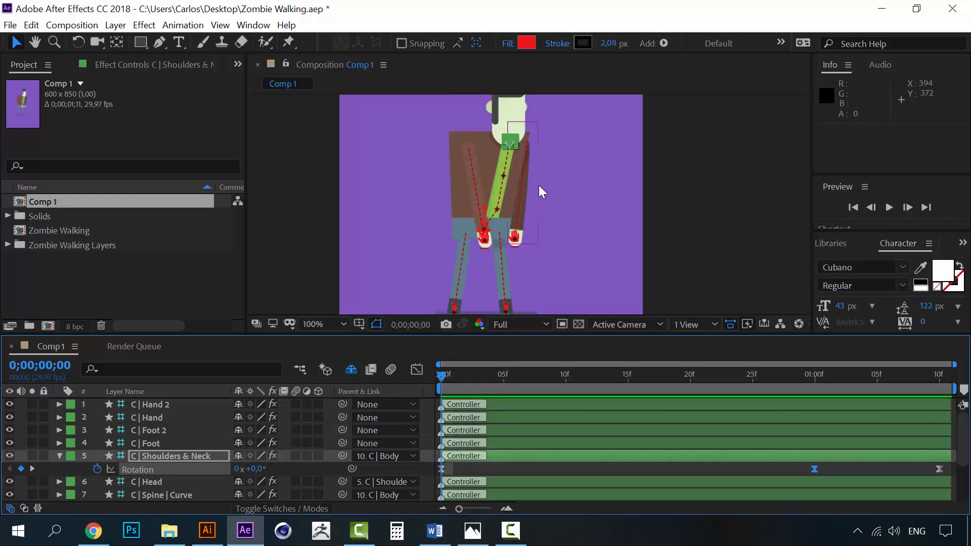
pyautogui.click(888, 207)
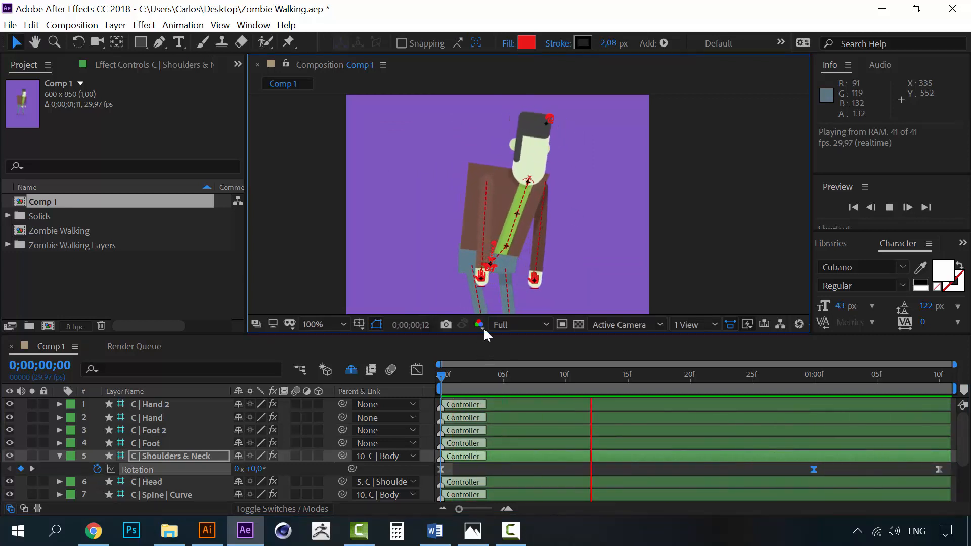
pyautogui.click(322, 324)
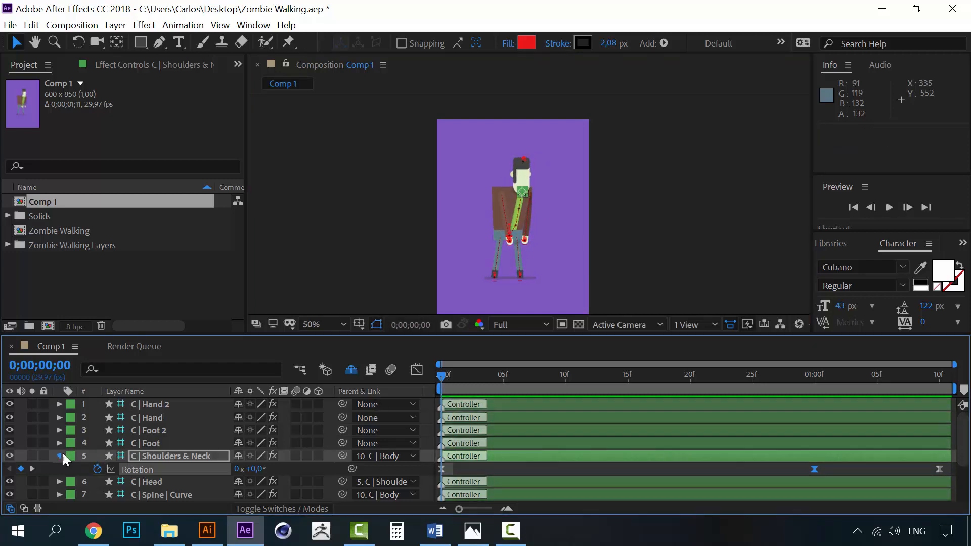
# Keyframe the shadow's Scale at 0, 15f, 25f (58% width) and loop end.
pyautogui.scroll(-3)
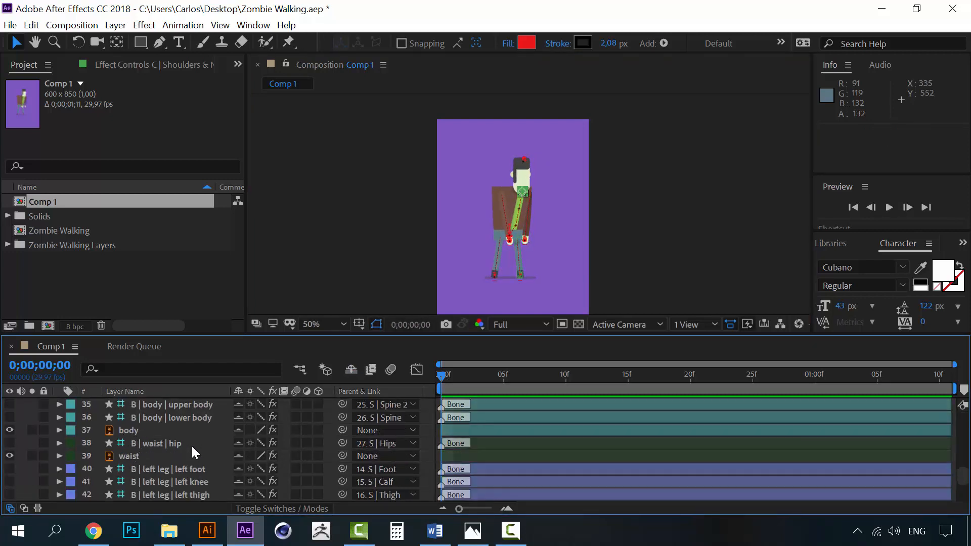
pyautogui.click(133, 495)
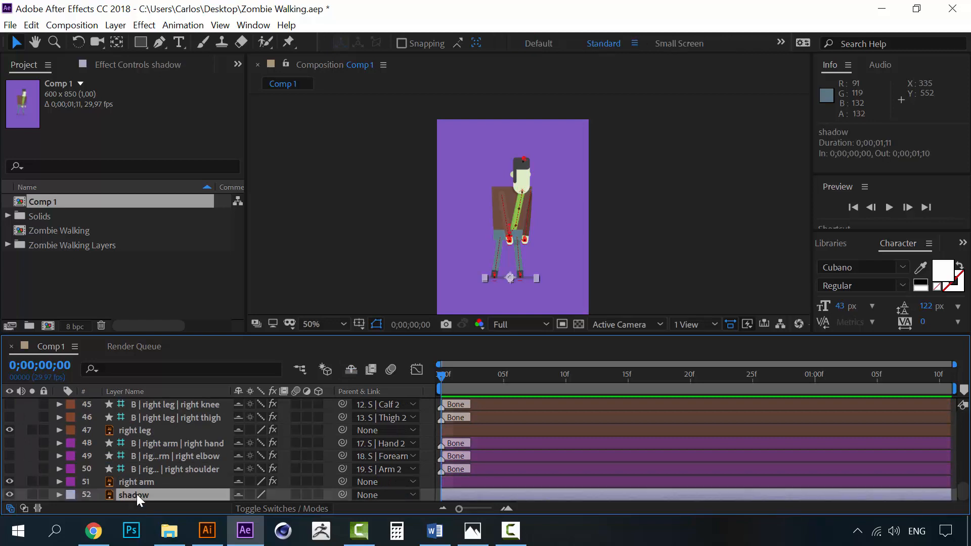
pyautogui.click(60, 494)
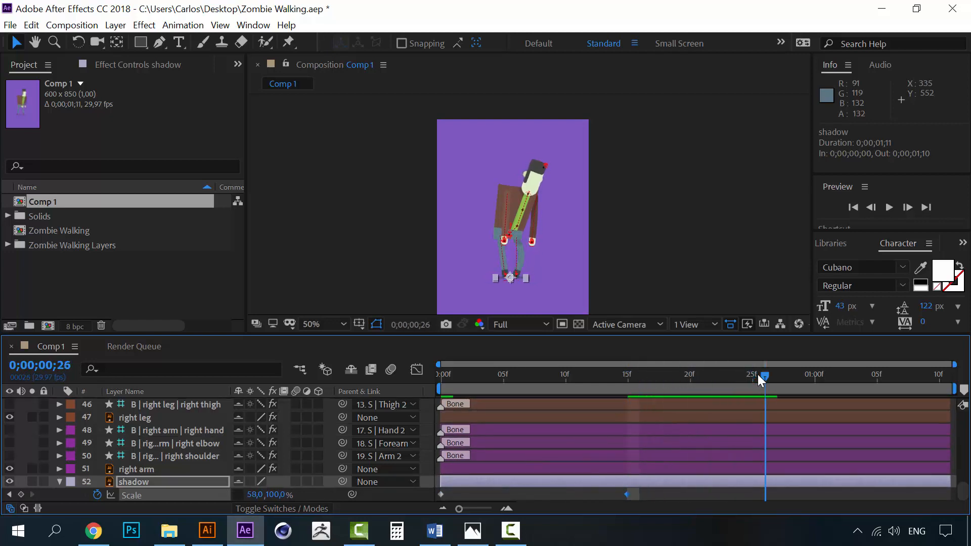
pyautogui.click(792, 374)
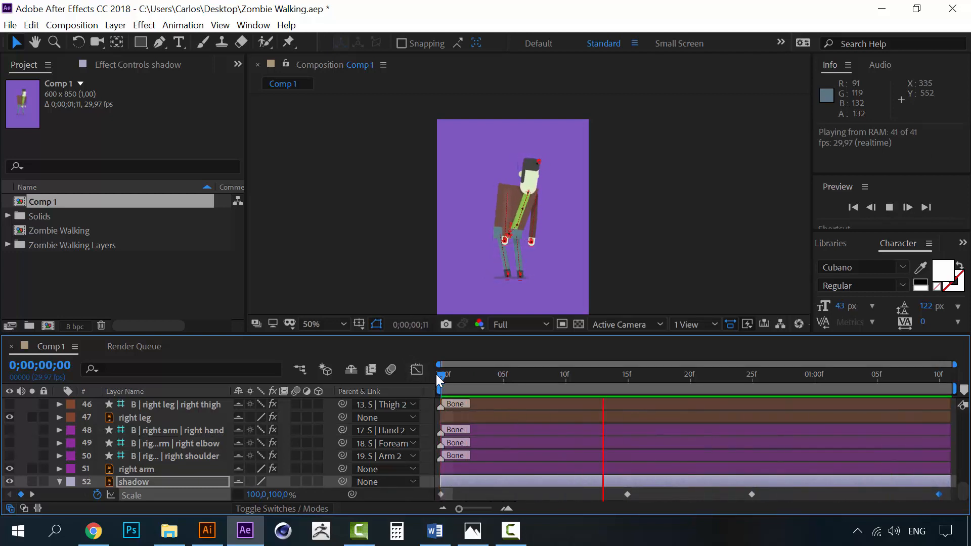
pyautogui.click(452, 375)
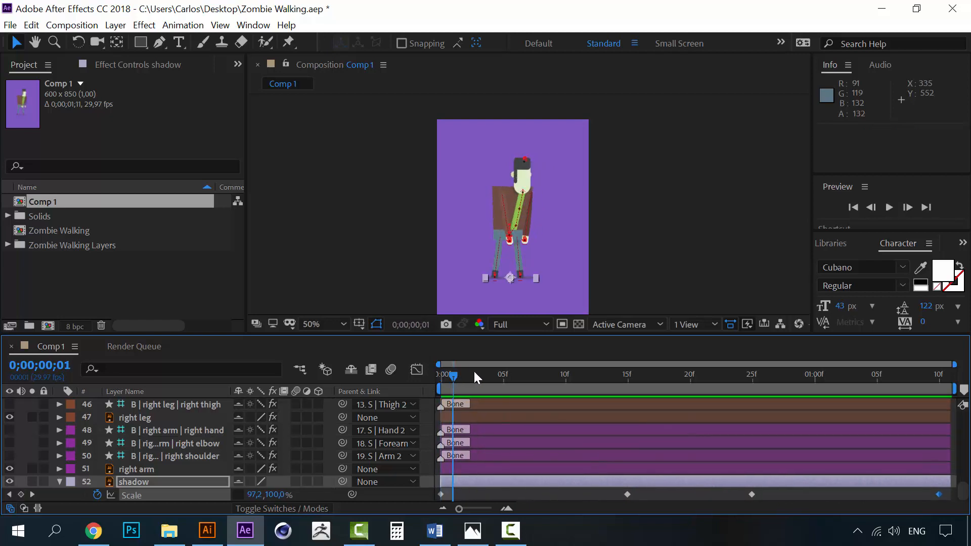